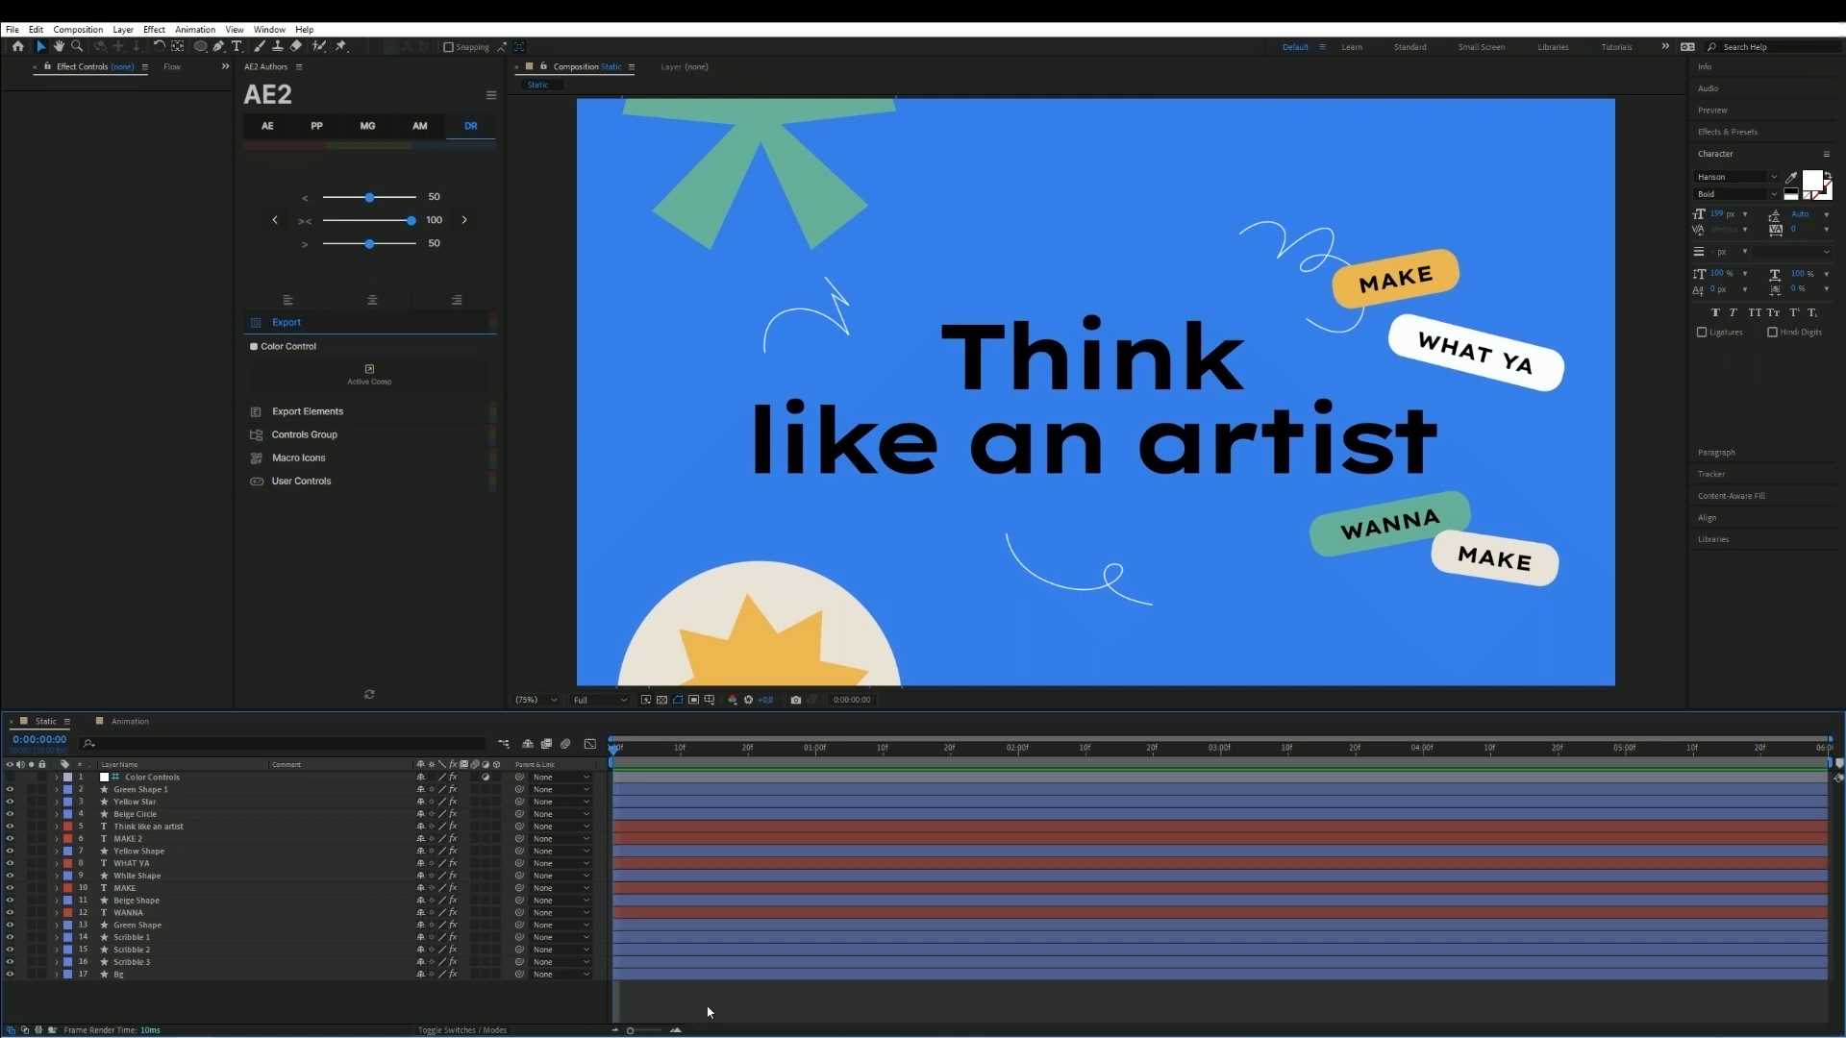
pyautogui.moveTo(290, 889)
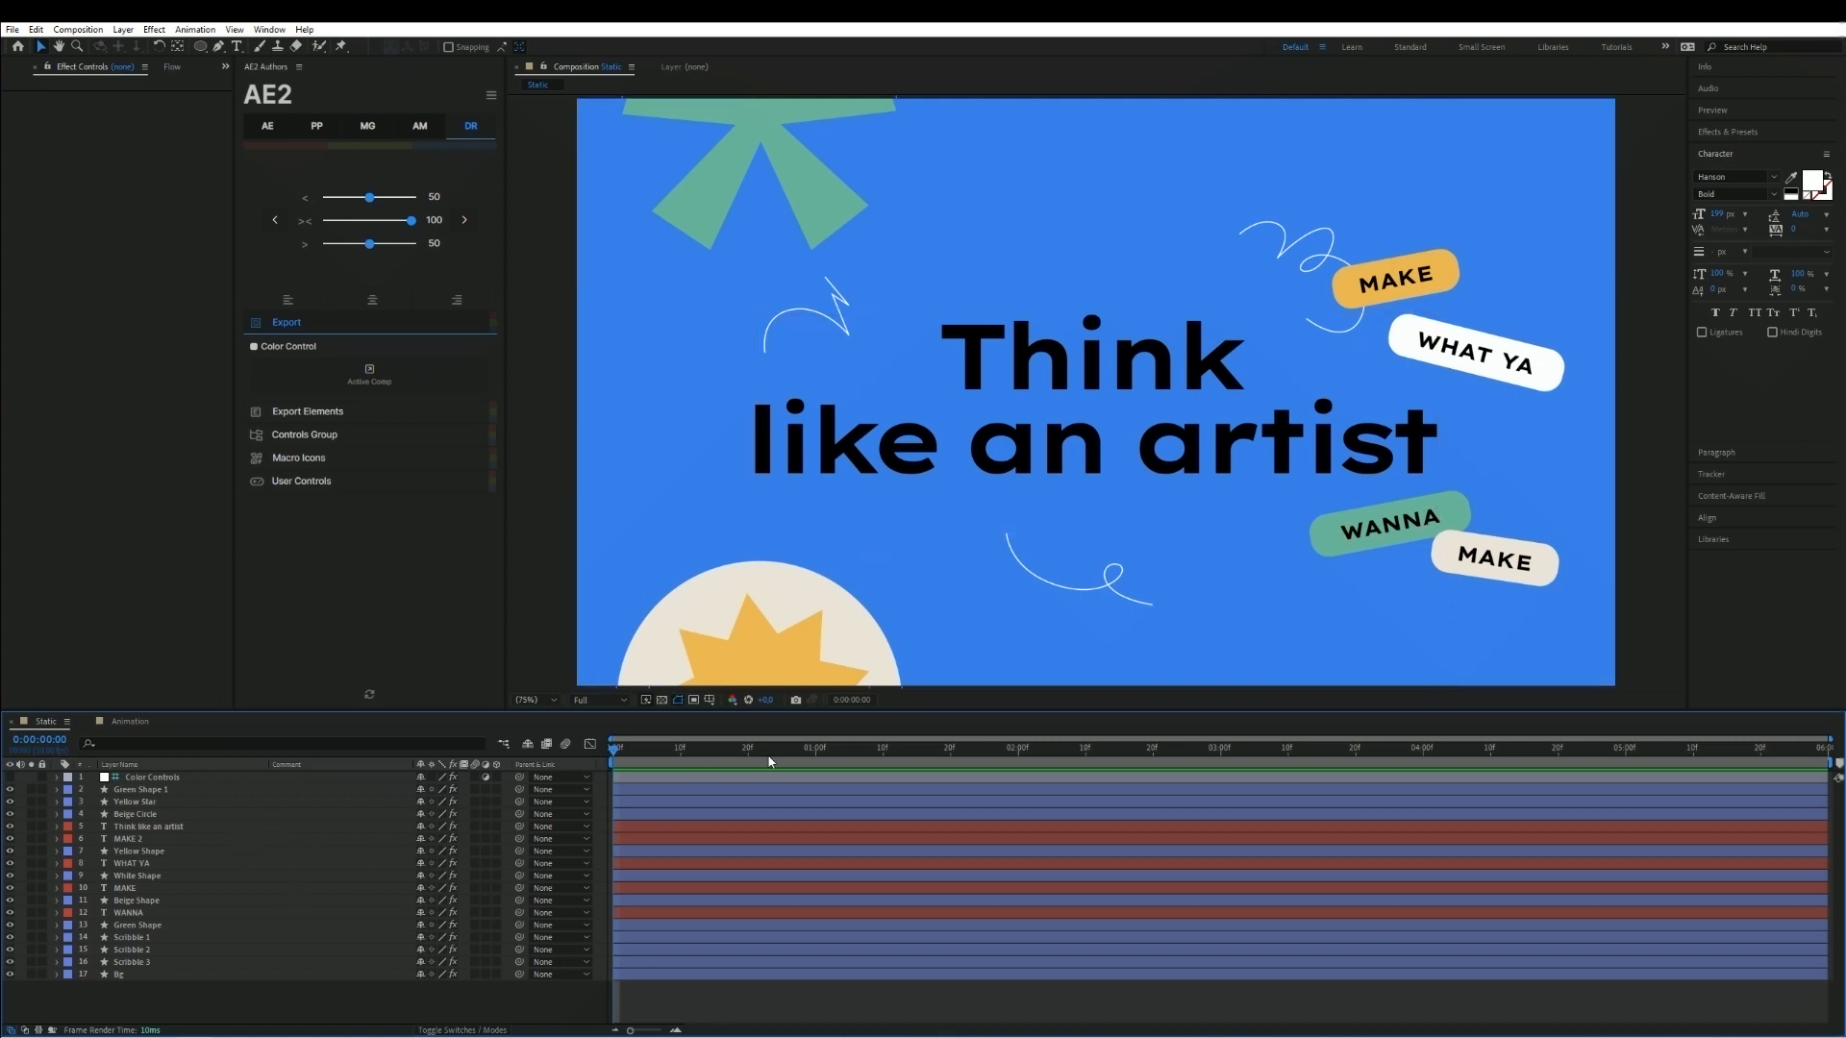
# Export the active Static poster composition as Fusion nodes from the AE2 panel's DR section.
pyautogui.click(796, 748)
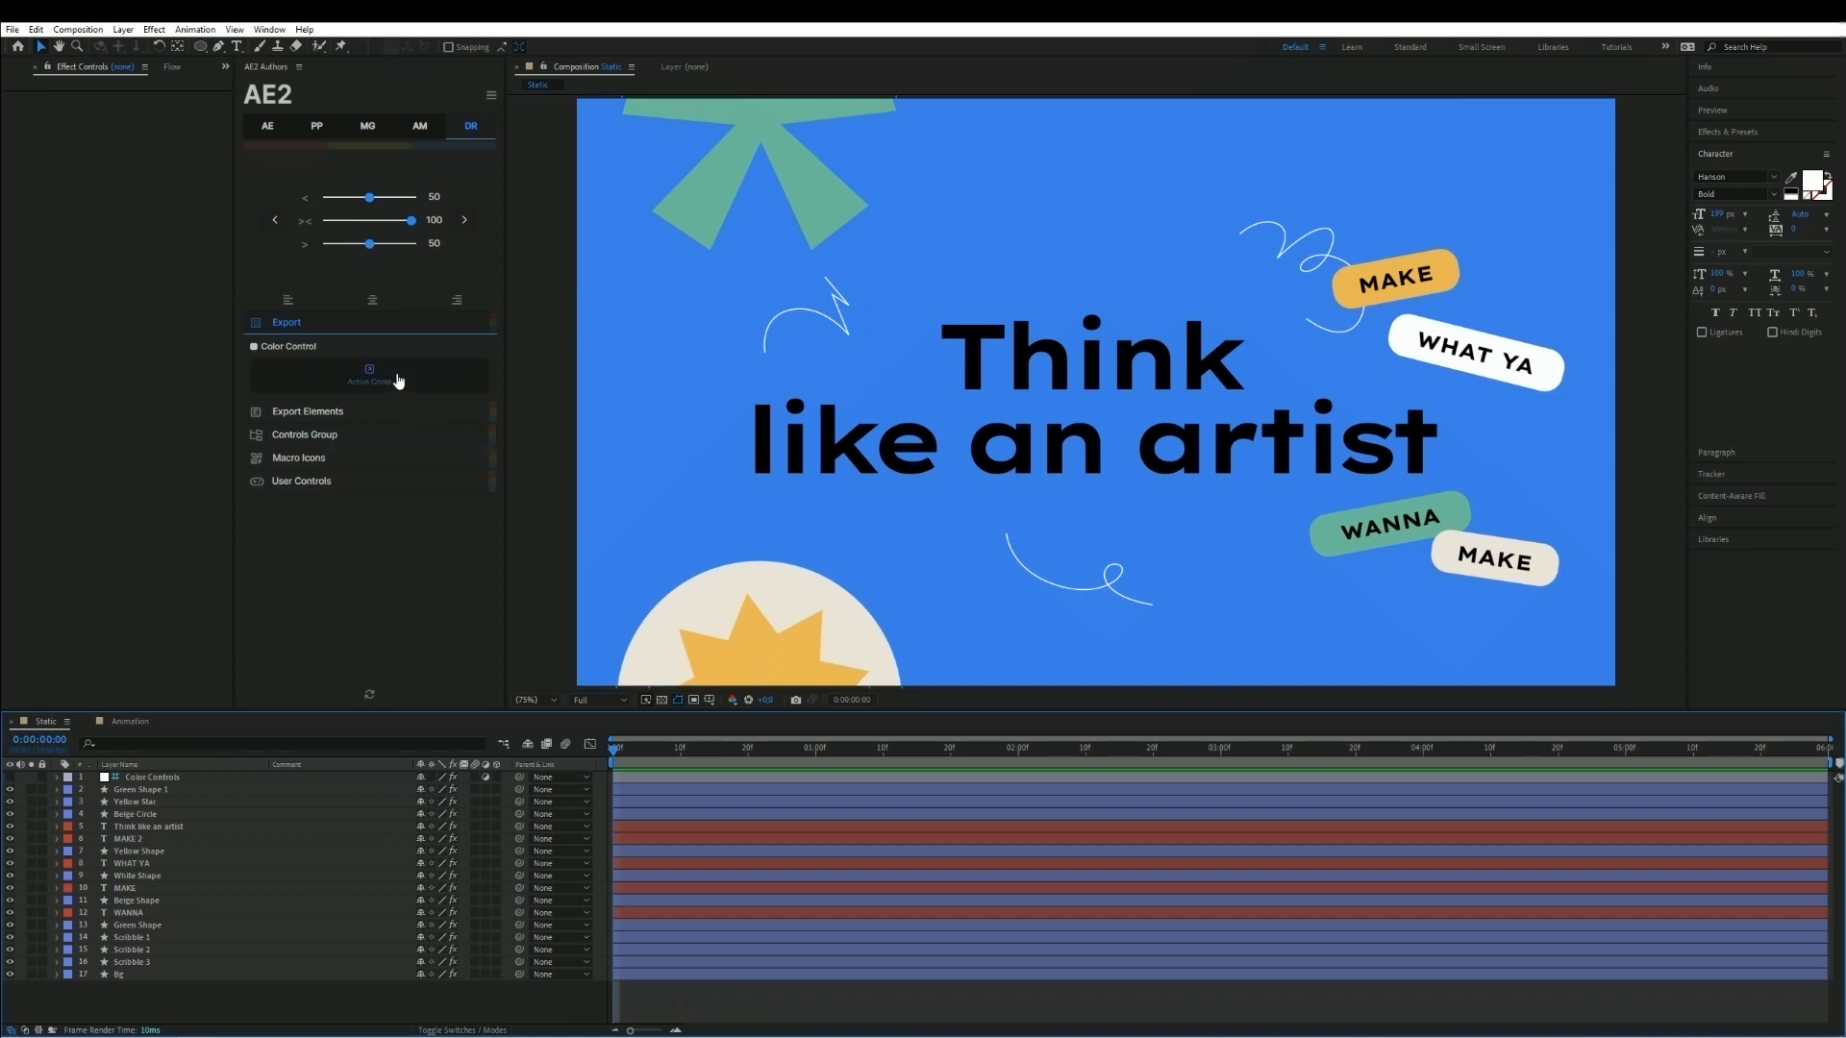
pyautogui.click(369, 375)
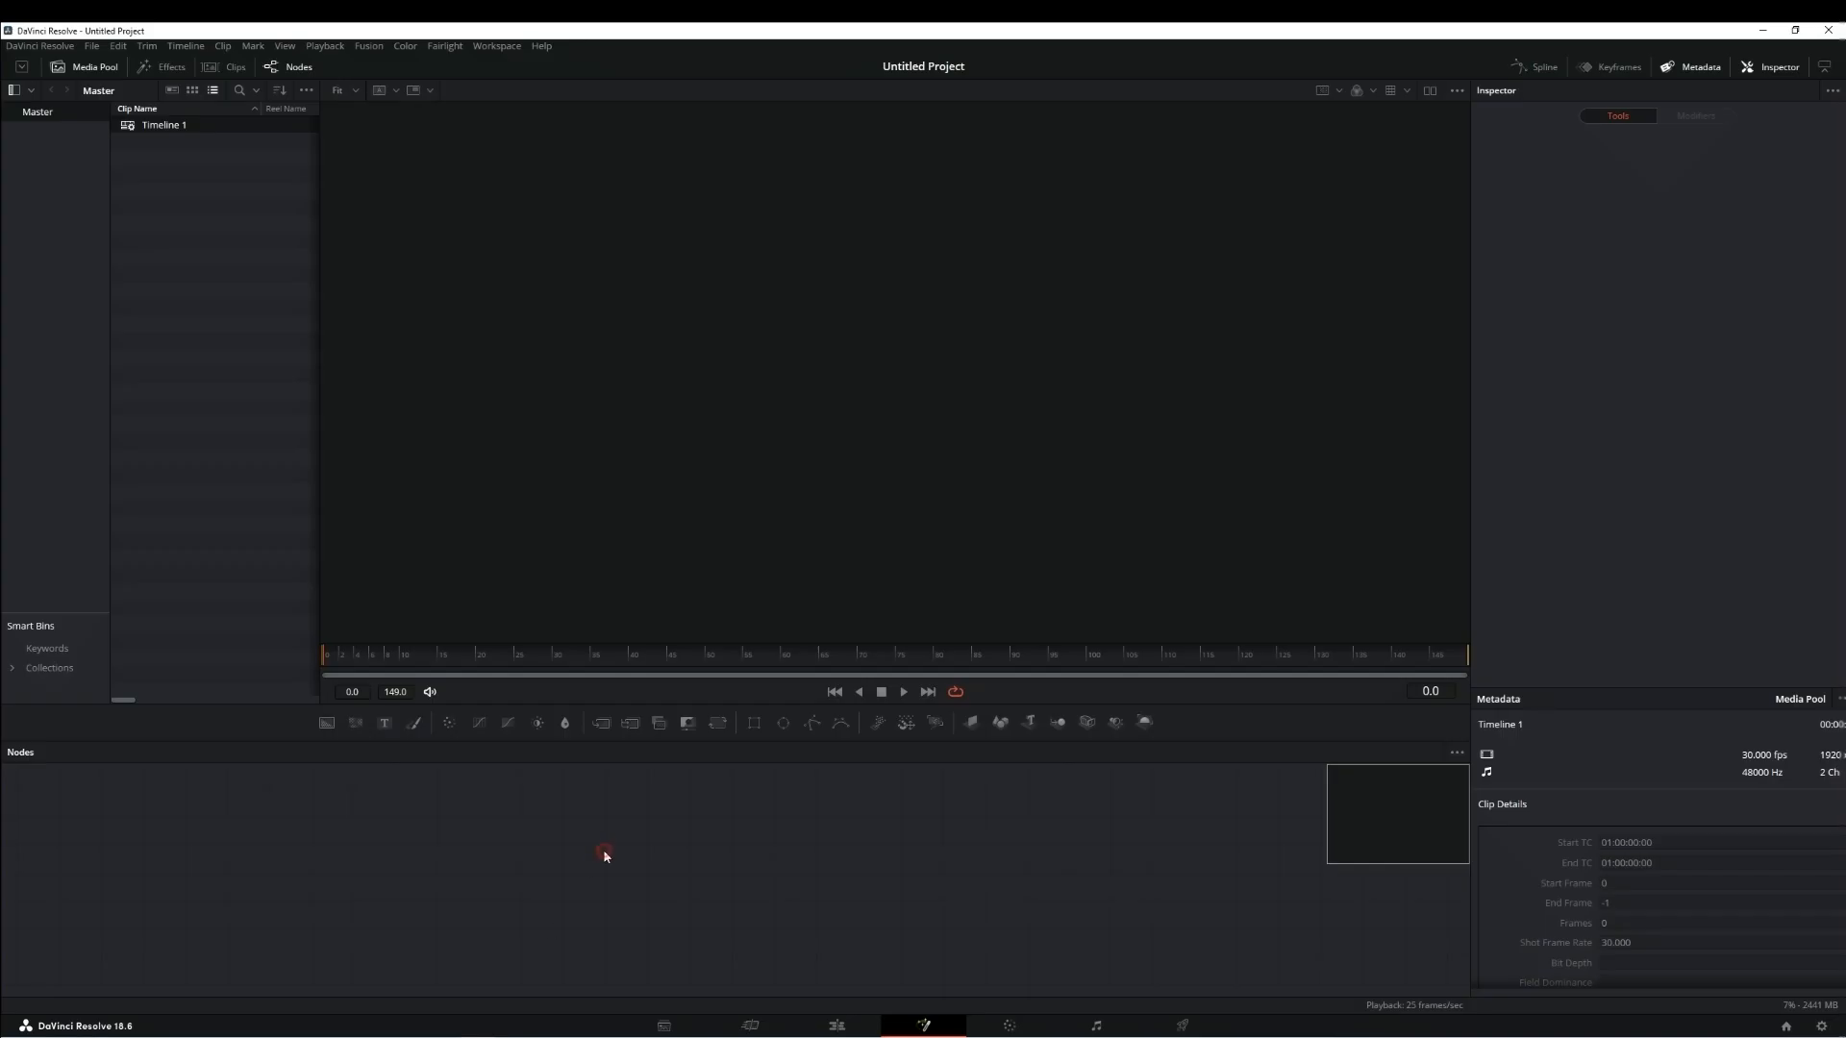
pyautogui.moveTo(177, 211)
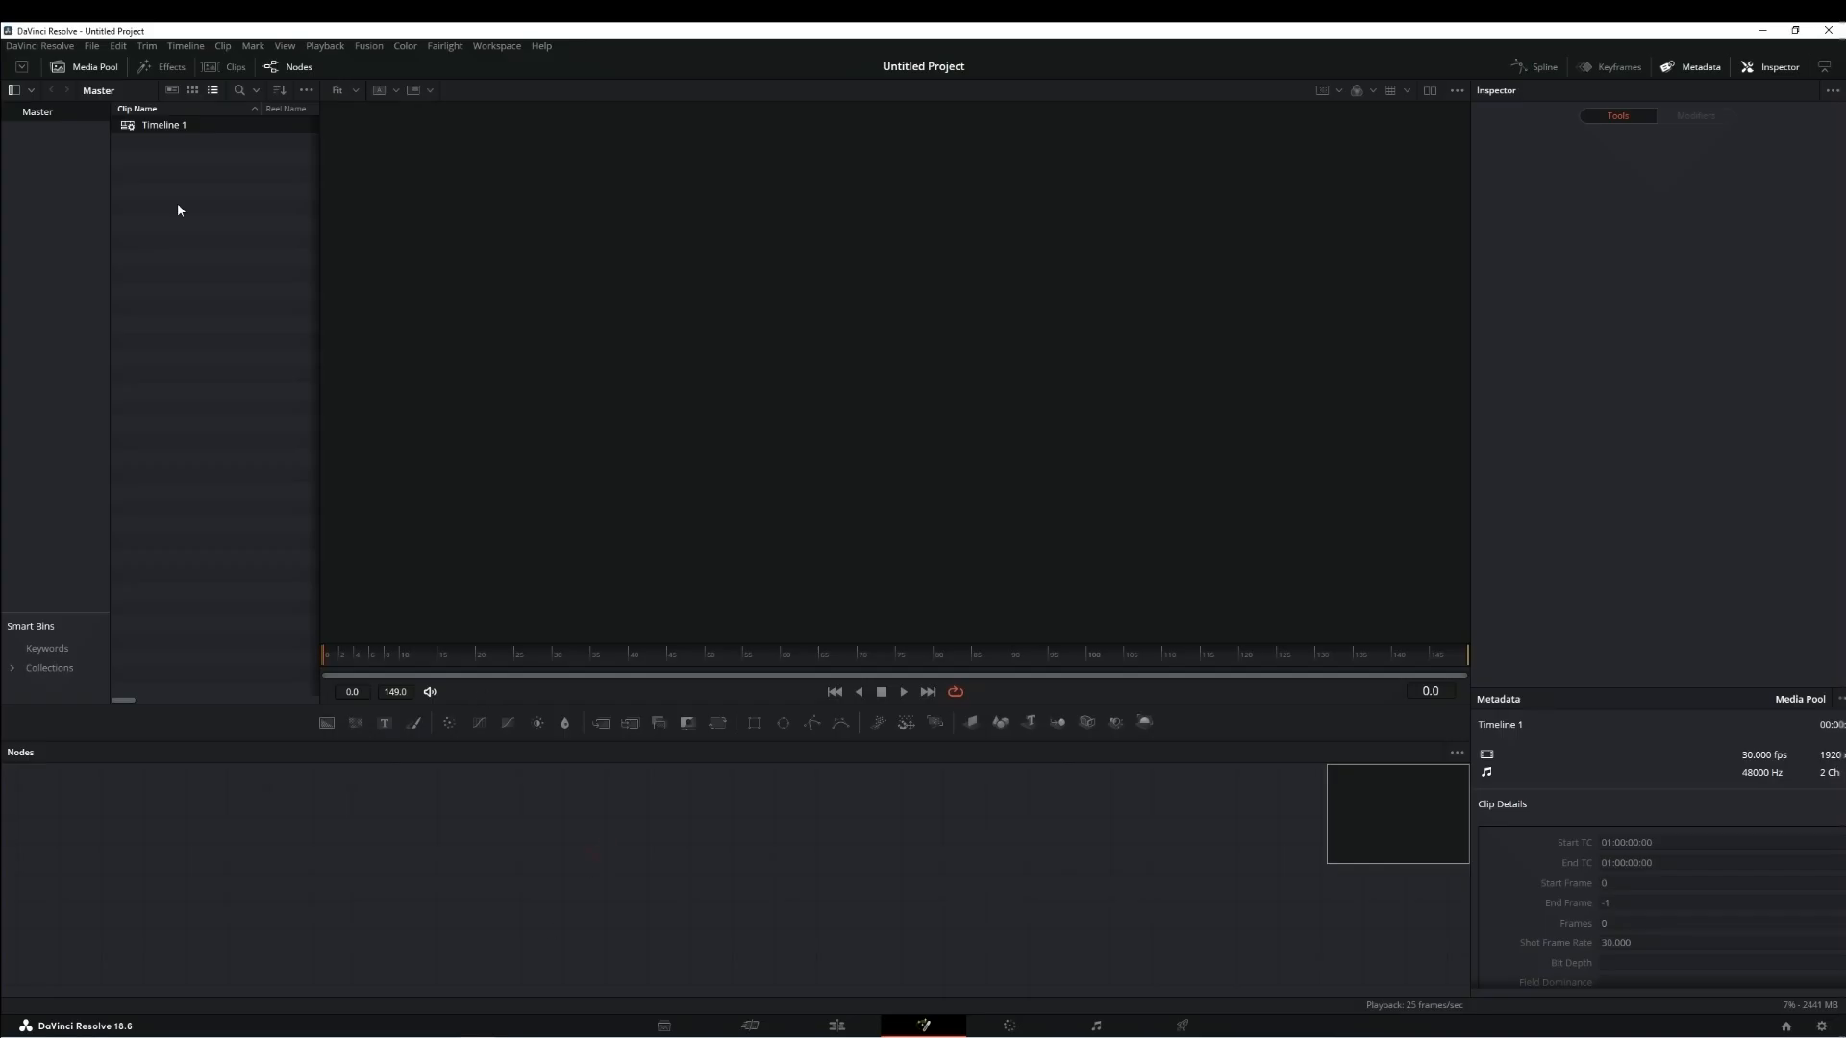
# Paste the exported poster nodes into the Fusion page's Nodes panel.
pyautogui.click(118, 46)
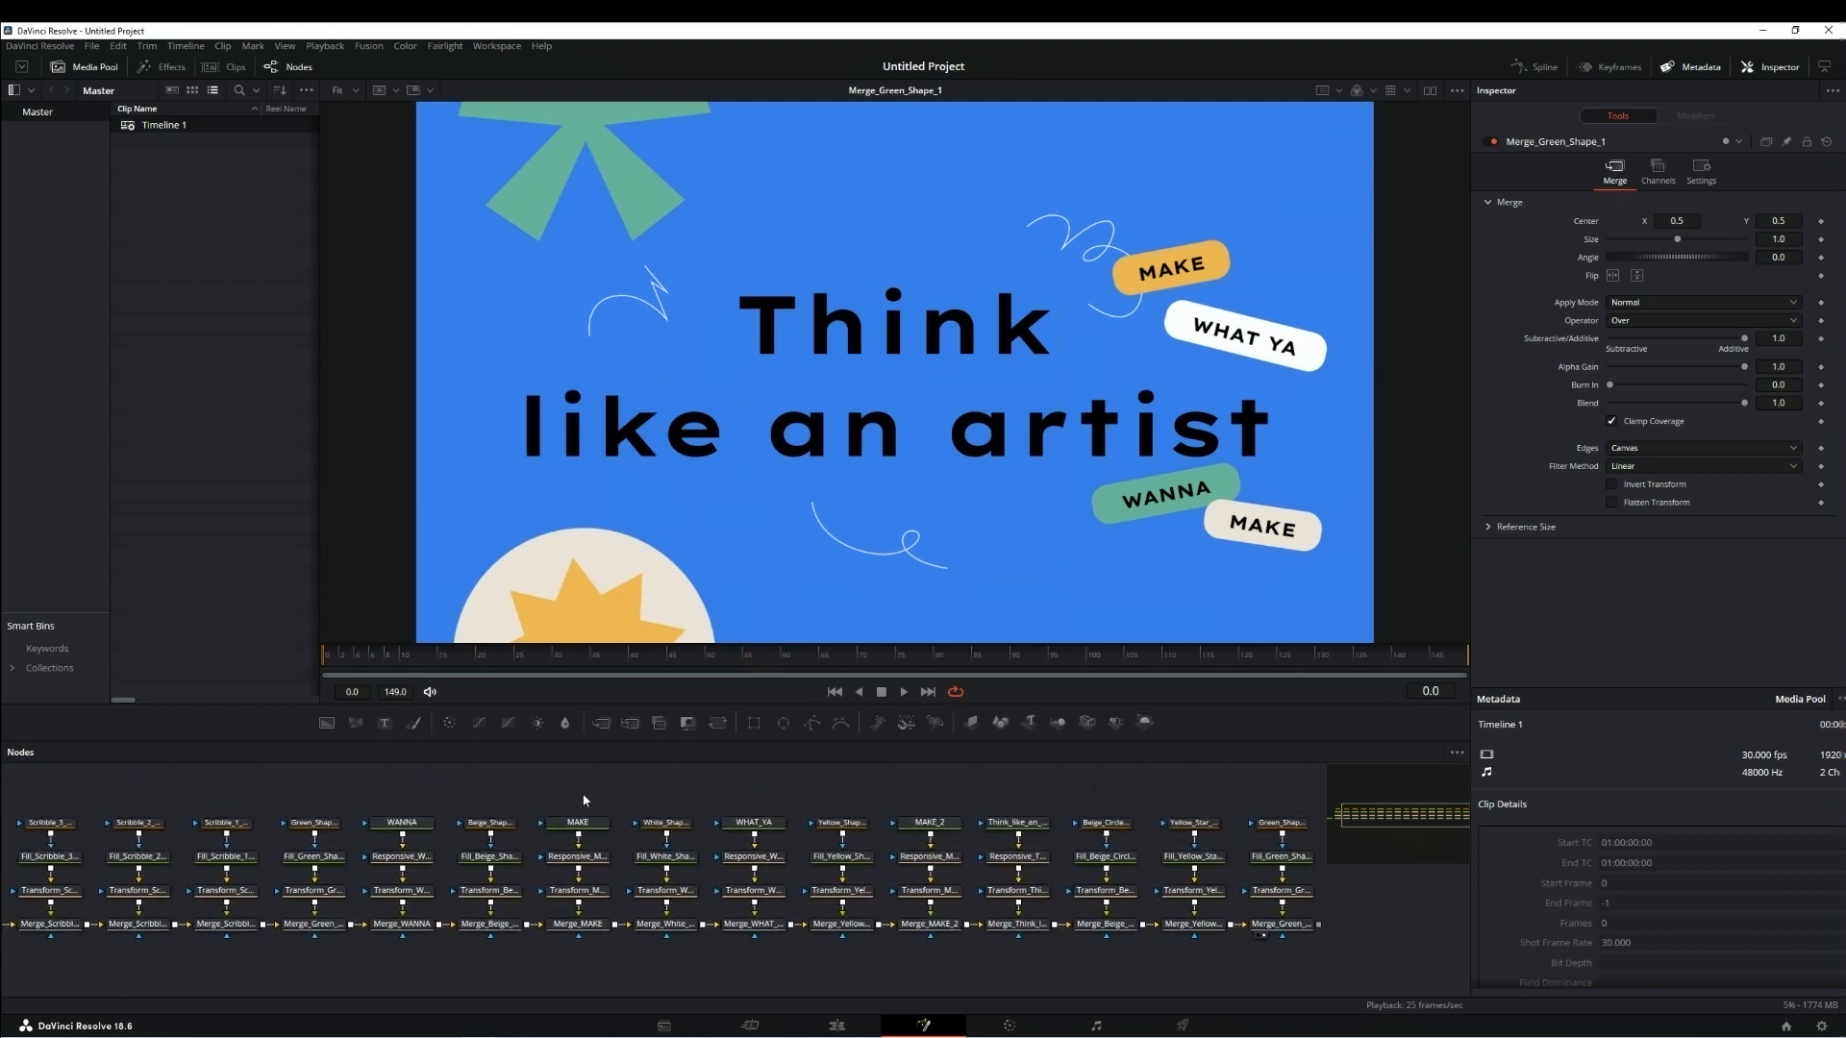
pyautogui.moveTo(1042, 815)
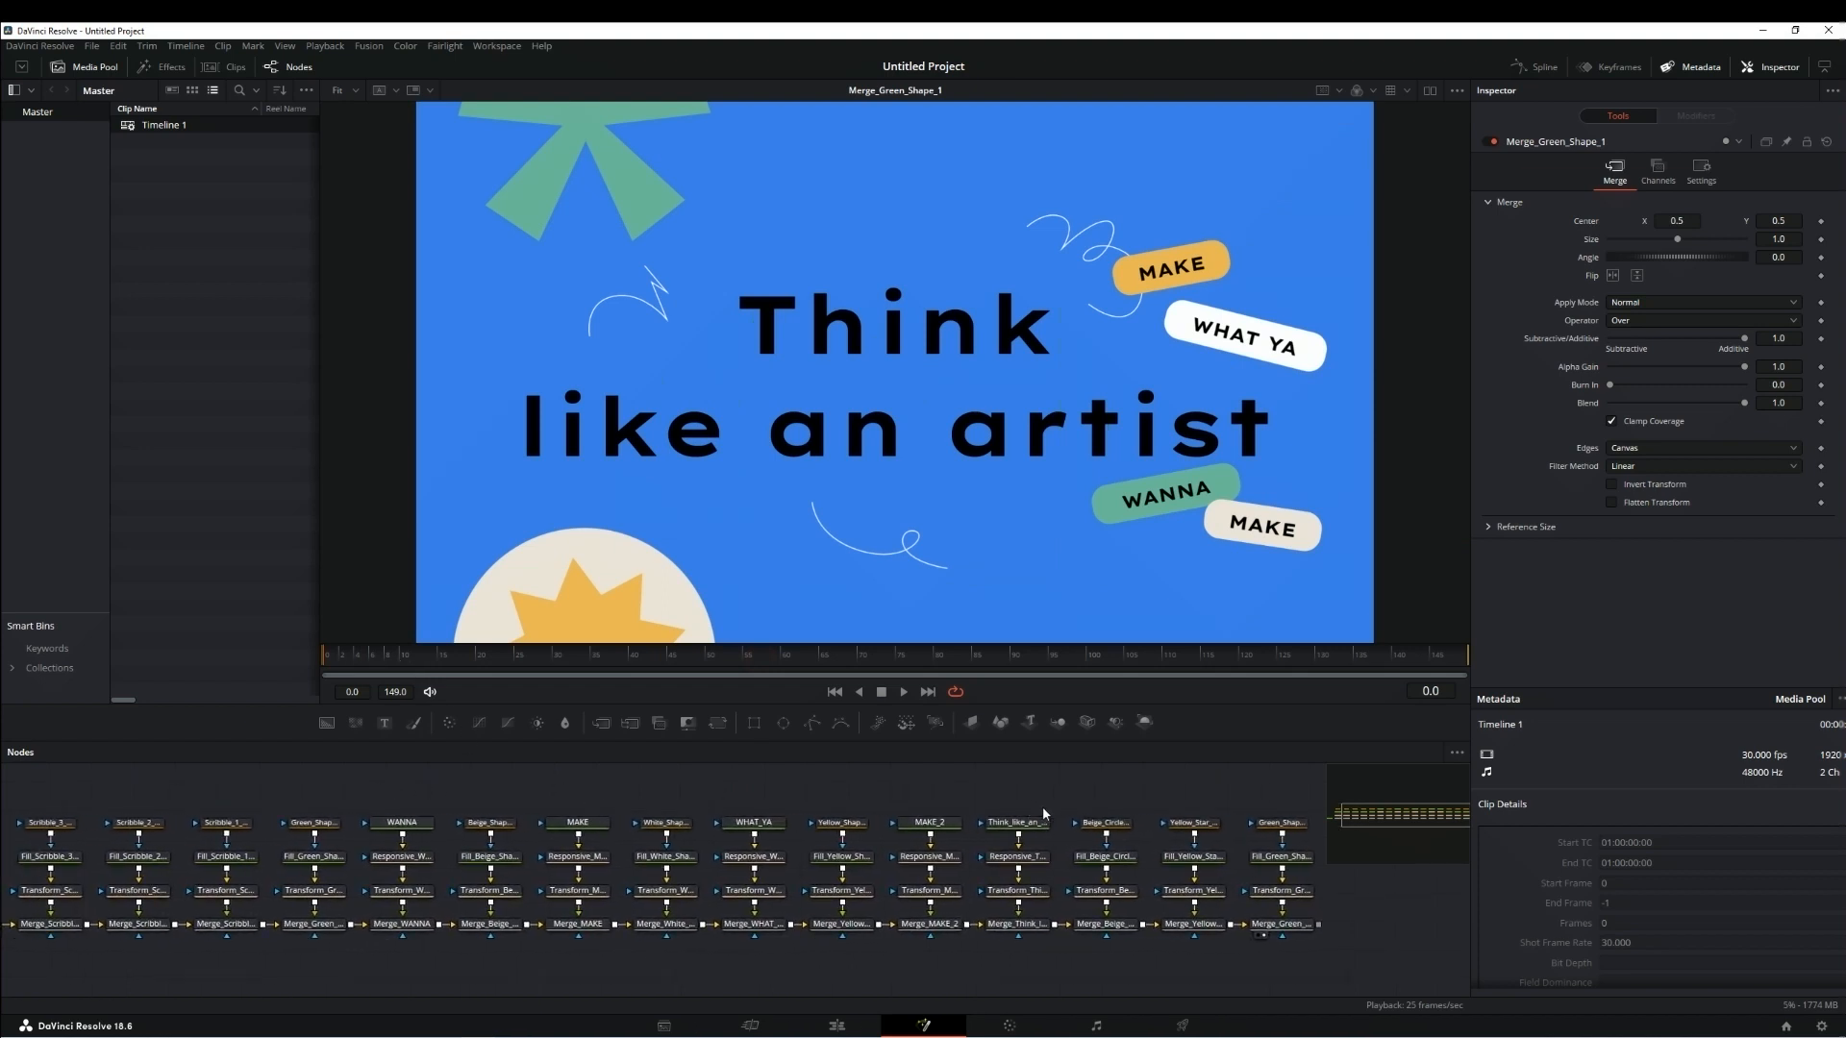
pyautogui.click(1015, 821)
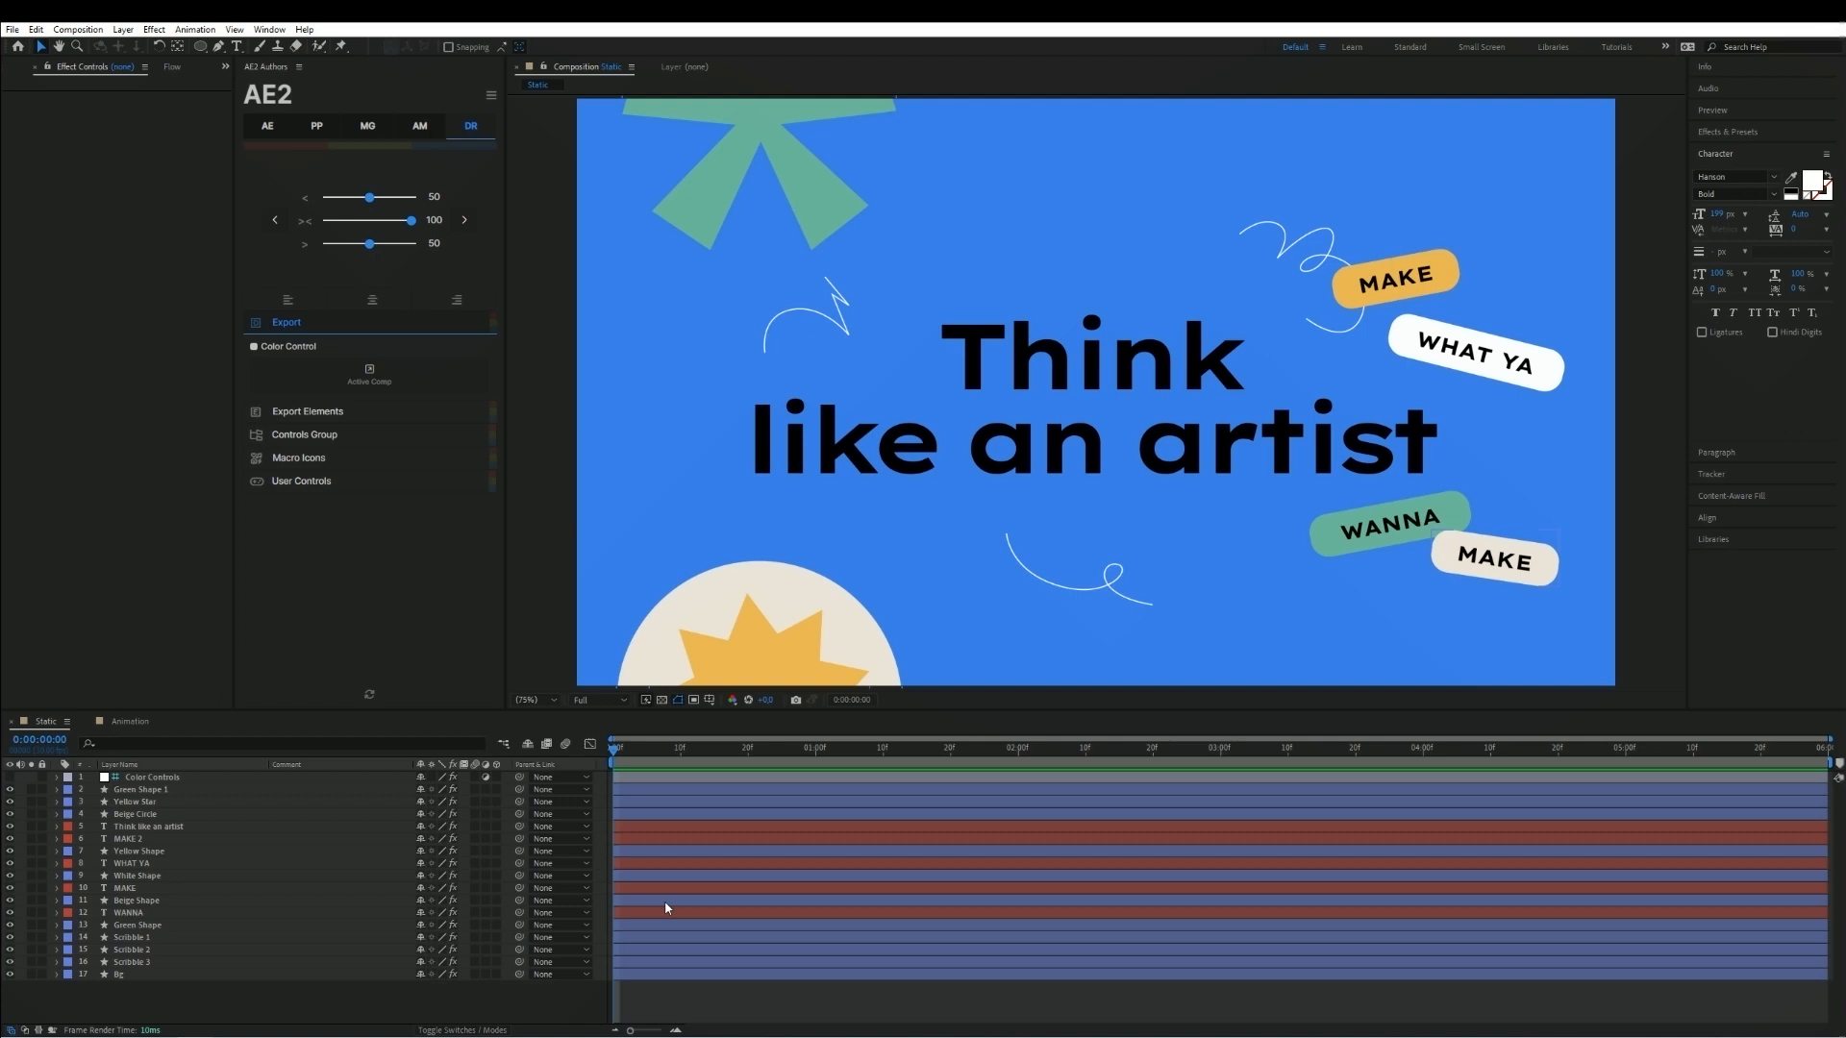
pyautogui.moveTo(415, 636)
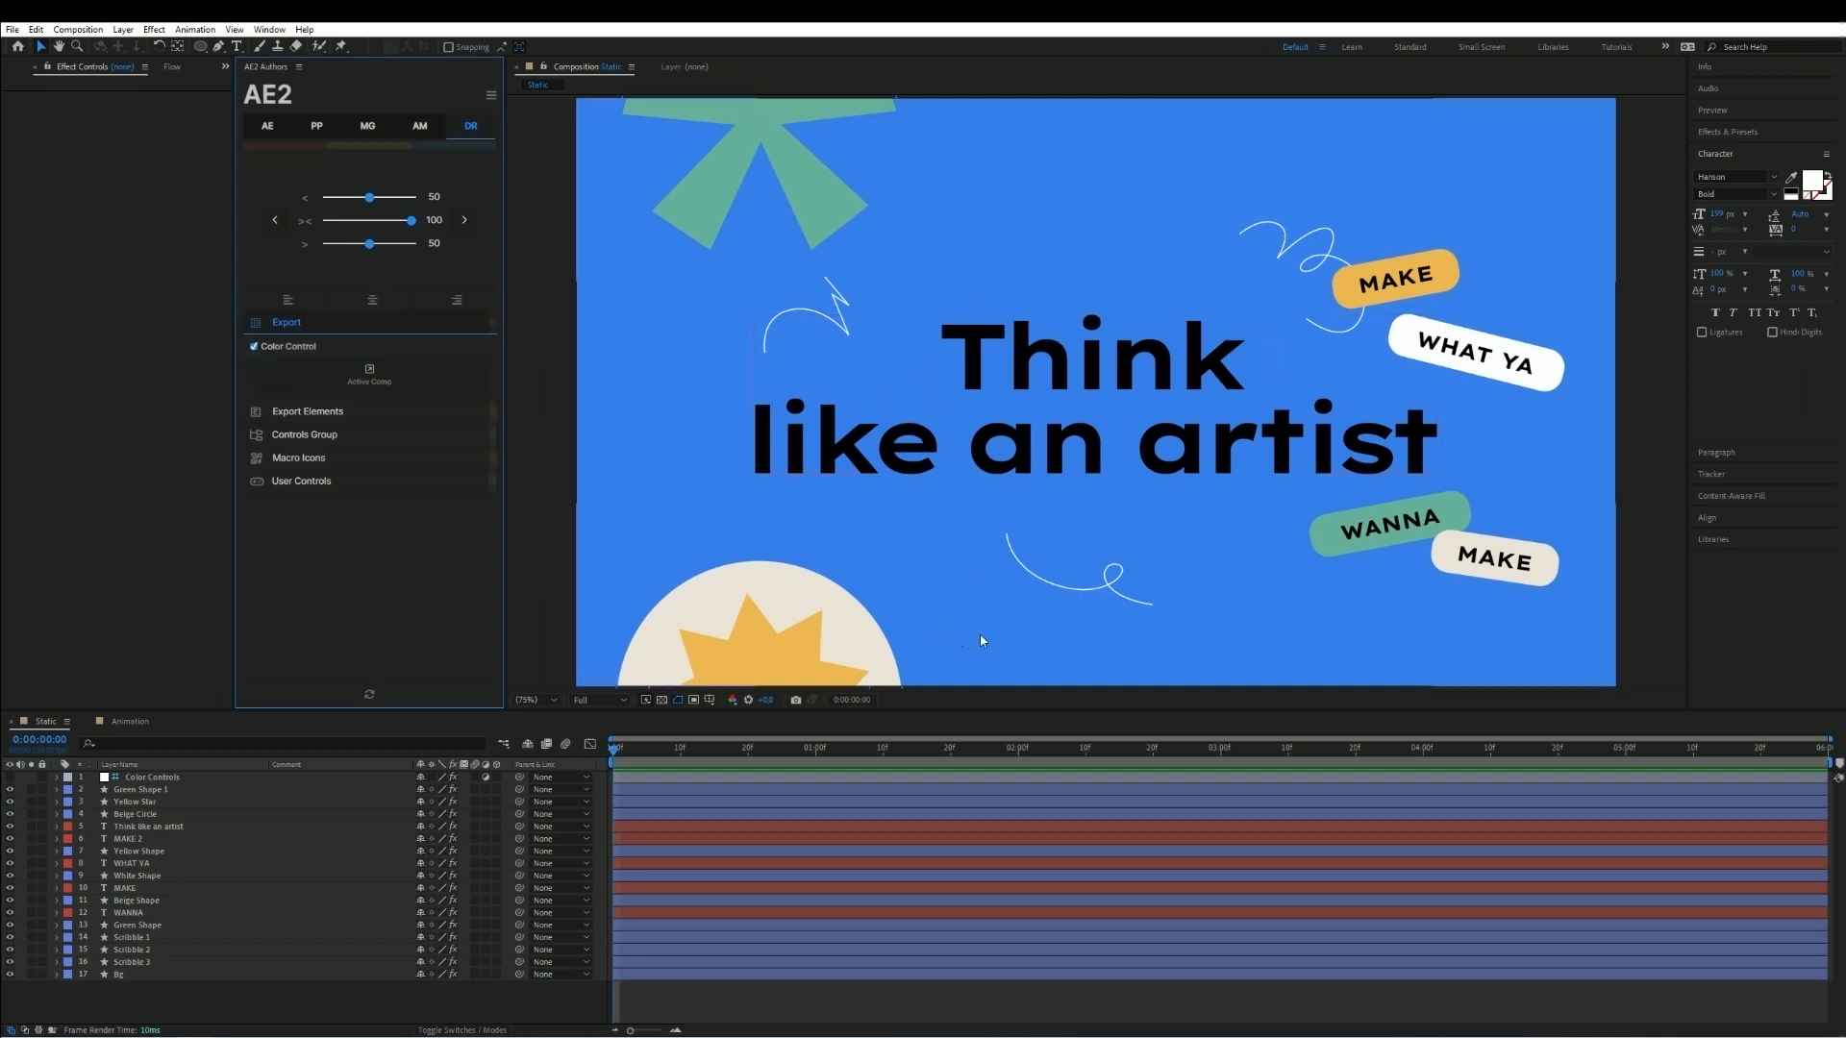
pyautogui.moveTo(993, 673)
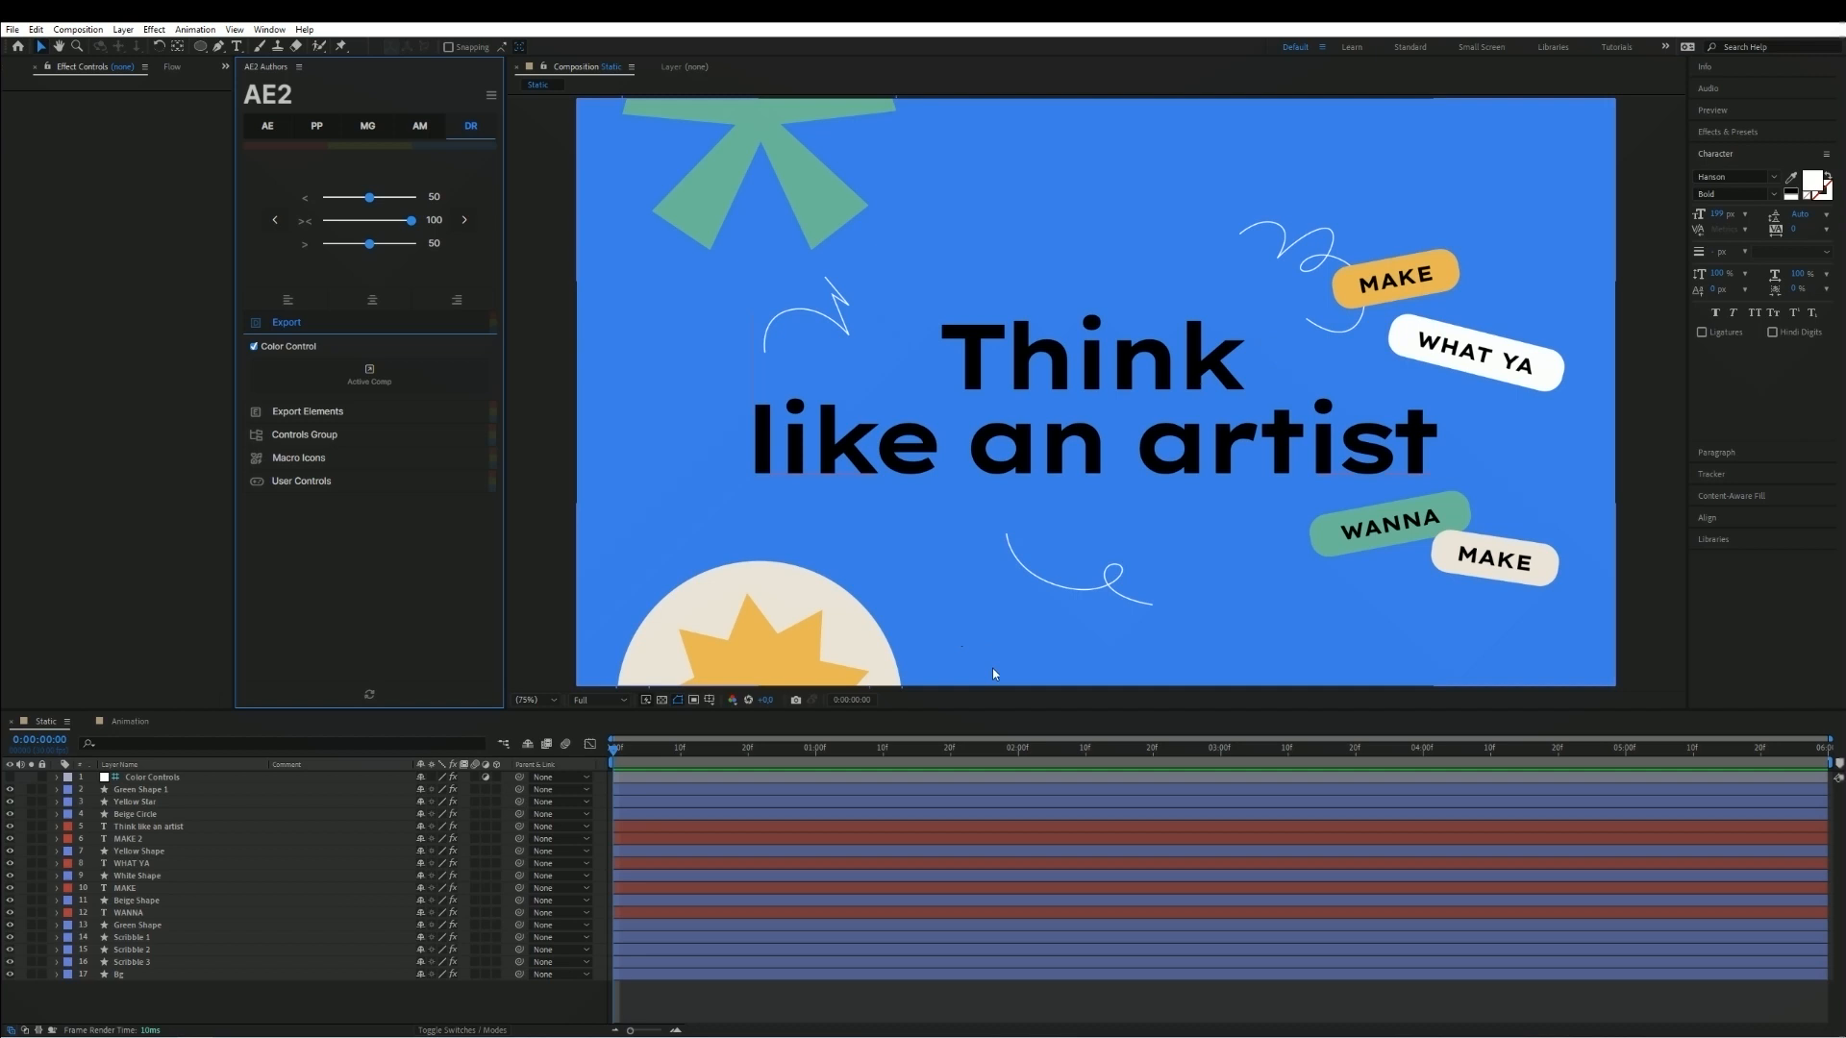
pyautogui.moveTo(381, 825)
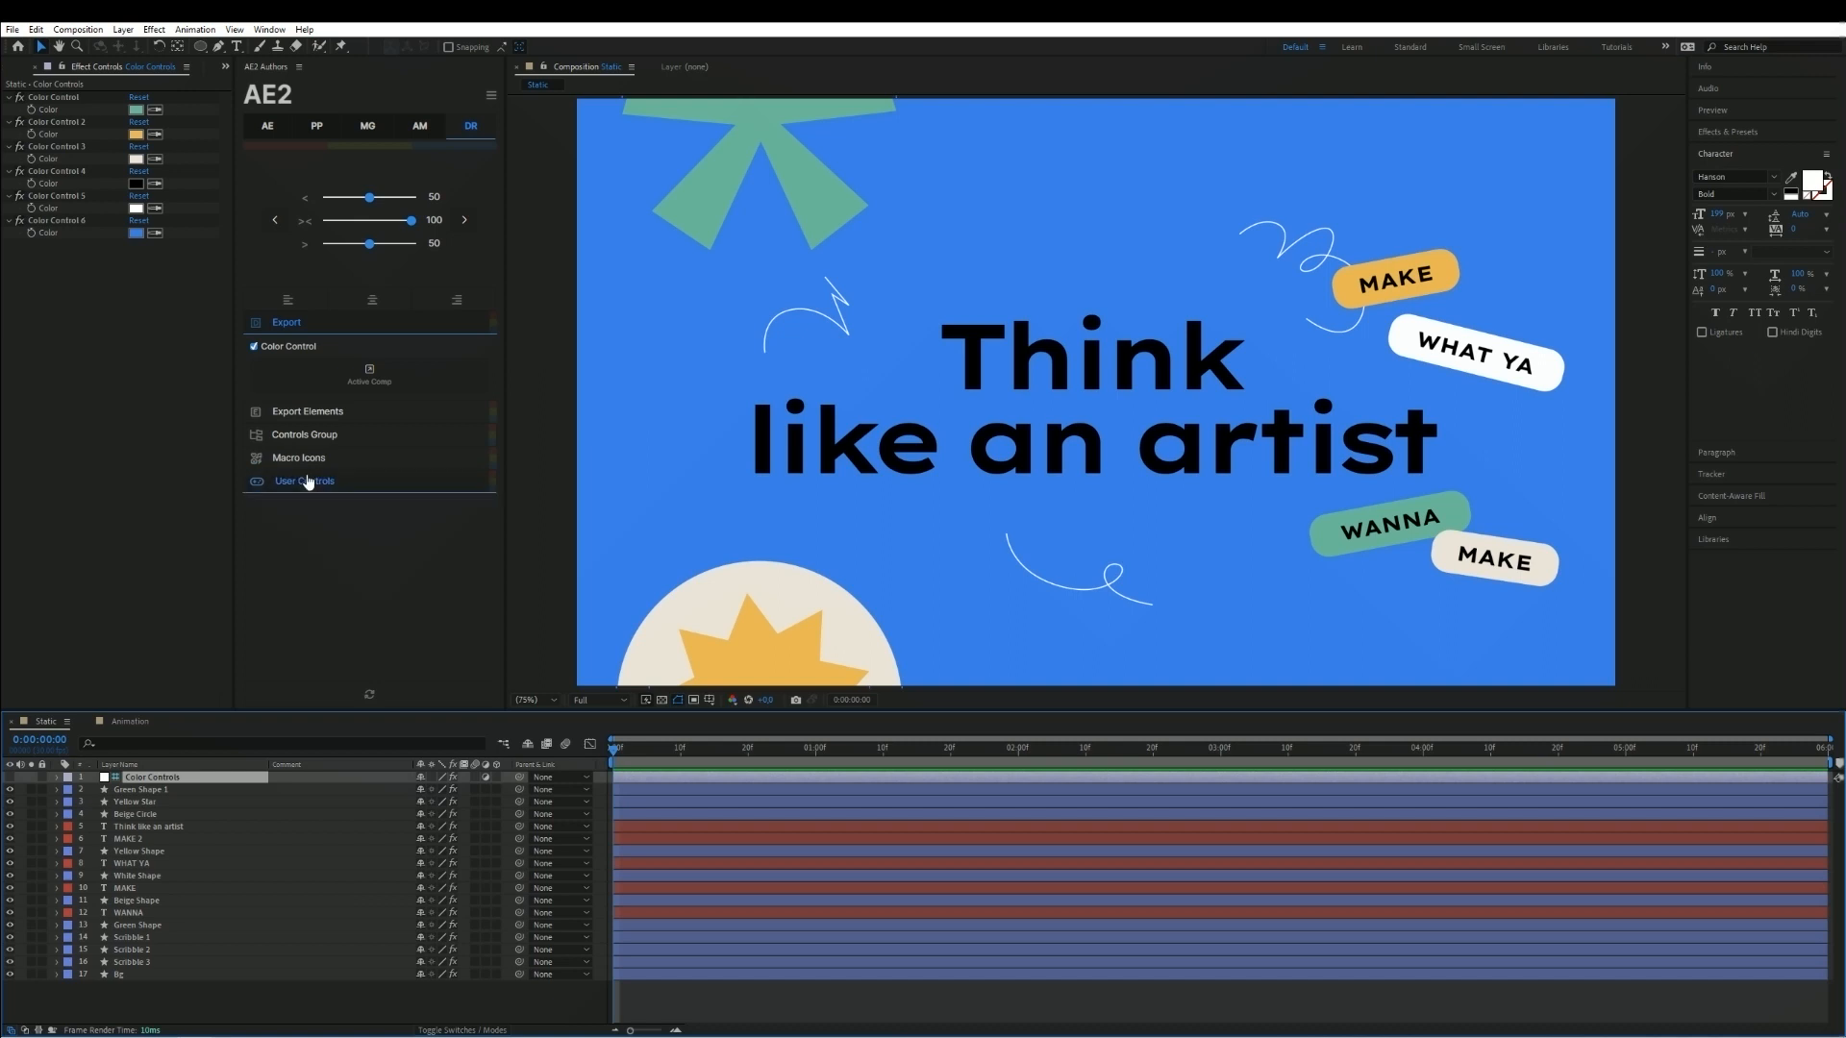
# Export the Color Controls layer's six colours as a User_Control node.
pyautogui.click(303, 481)
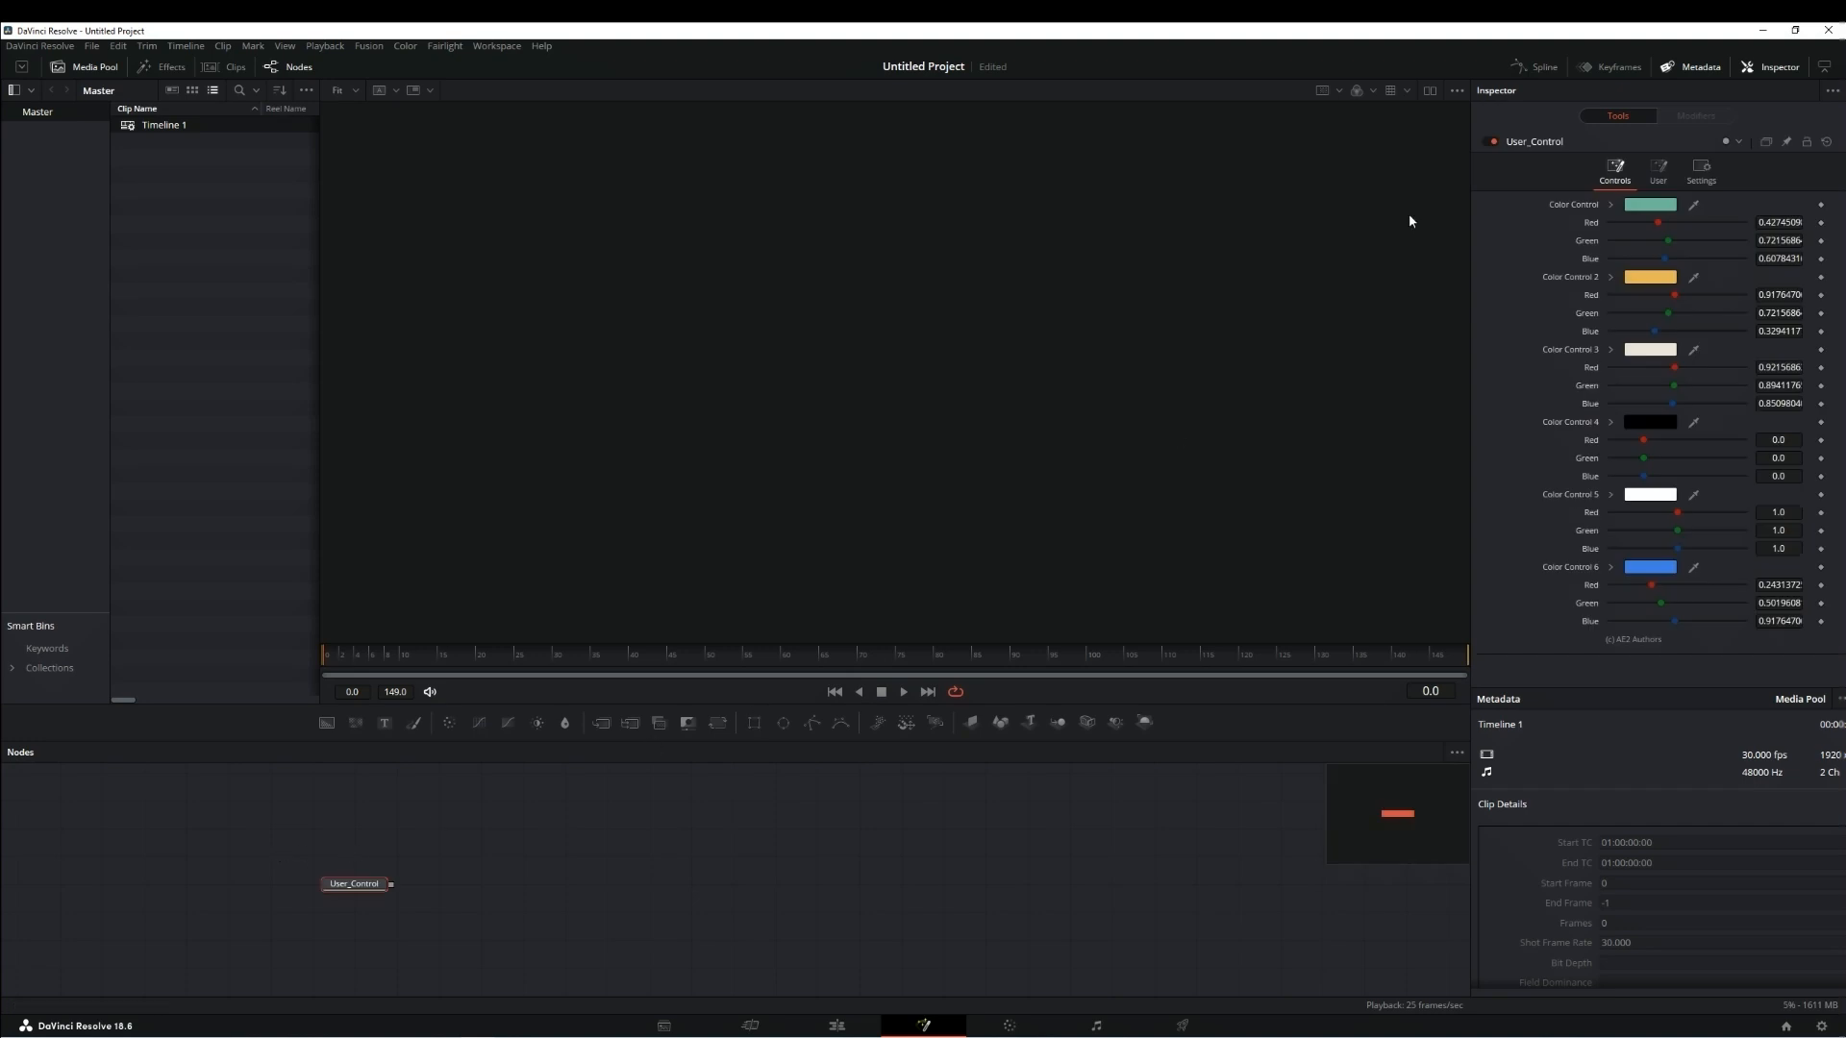
pyautogui.moveTo(1649, 185)
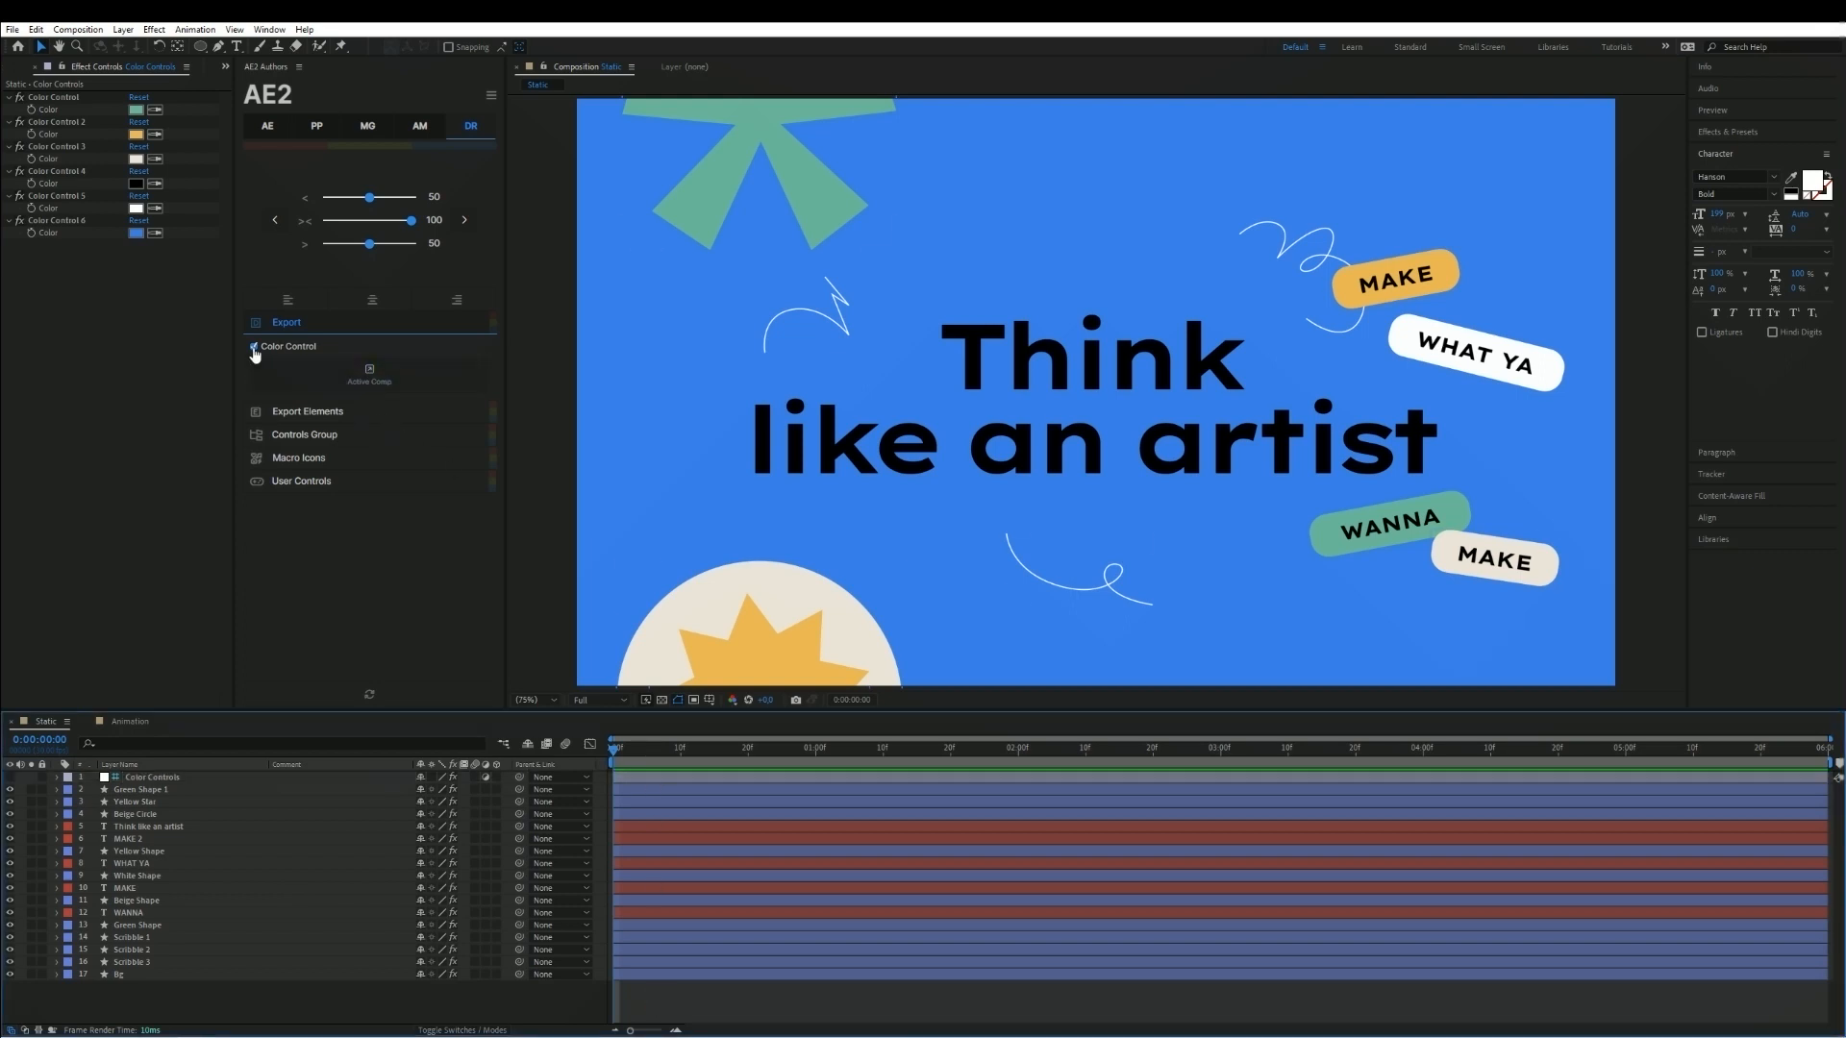
# Re-export the active poster composition with Color Control included and confirm success.
pyautogui.click(370, 375)
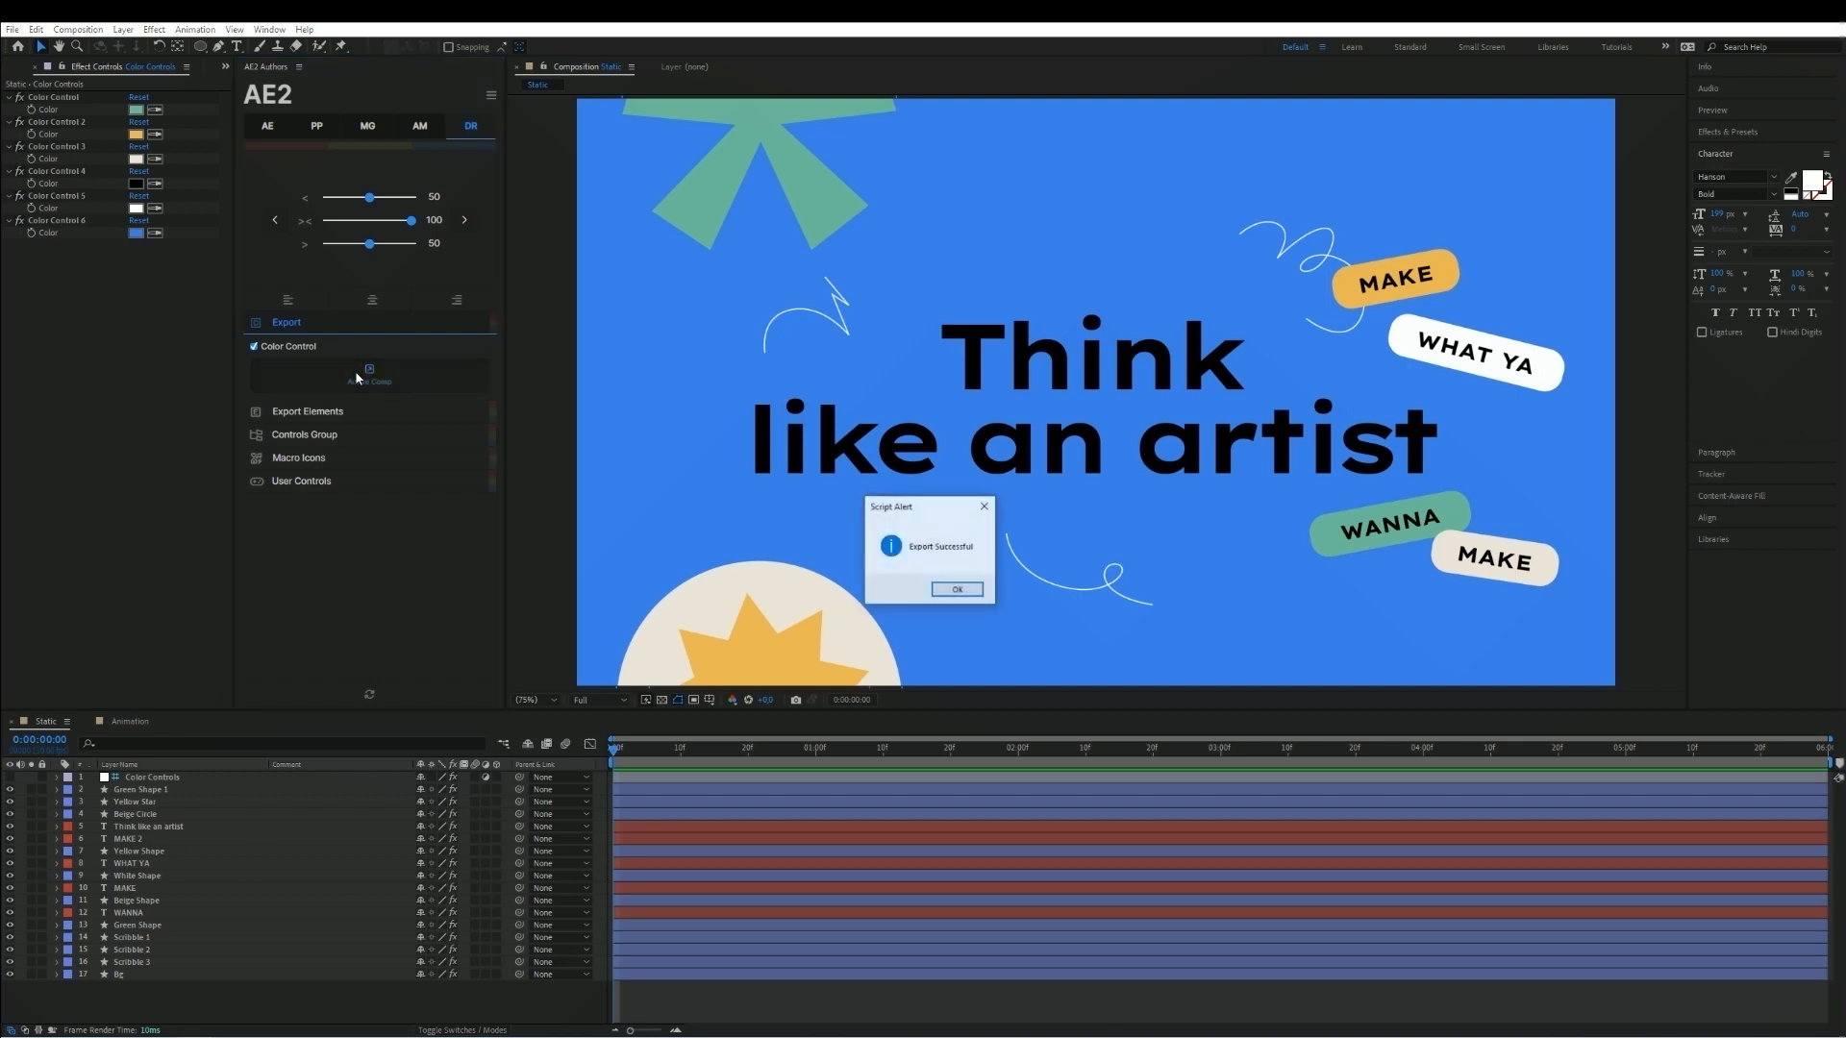
pyautogui.click(955, 588)
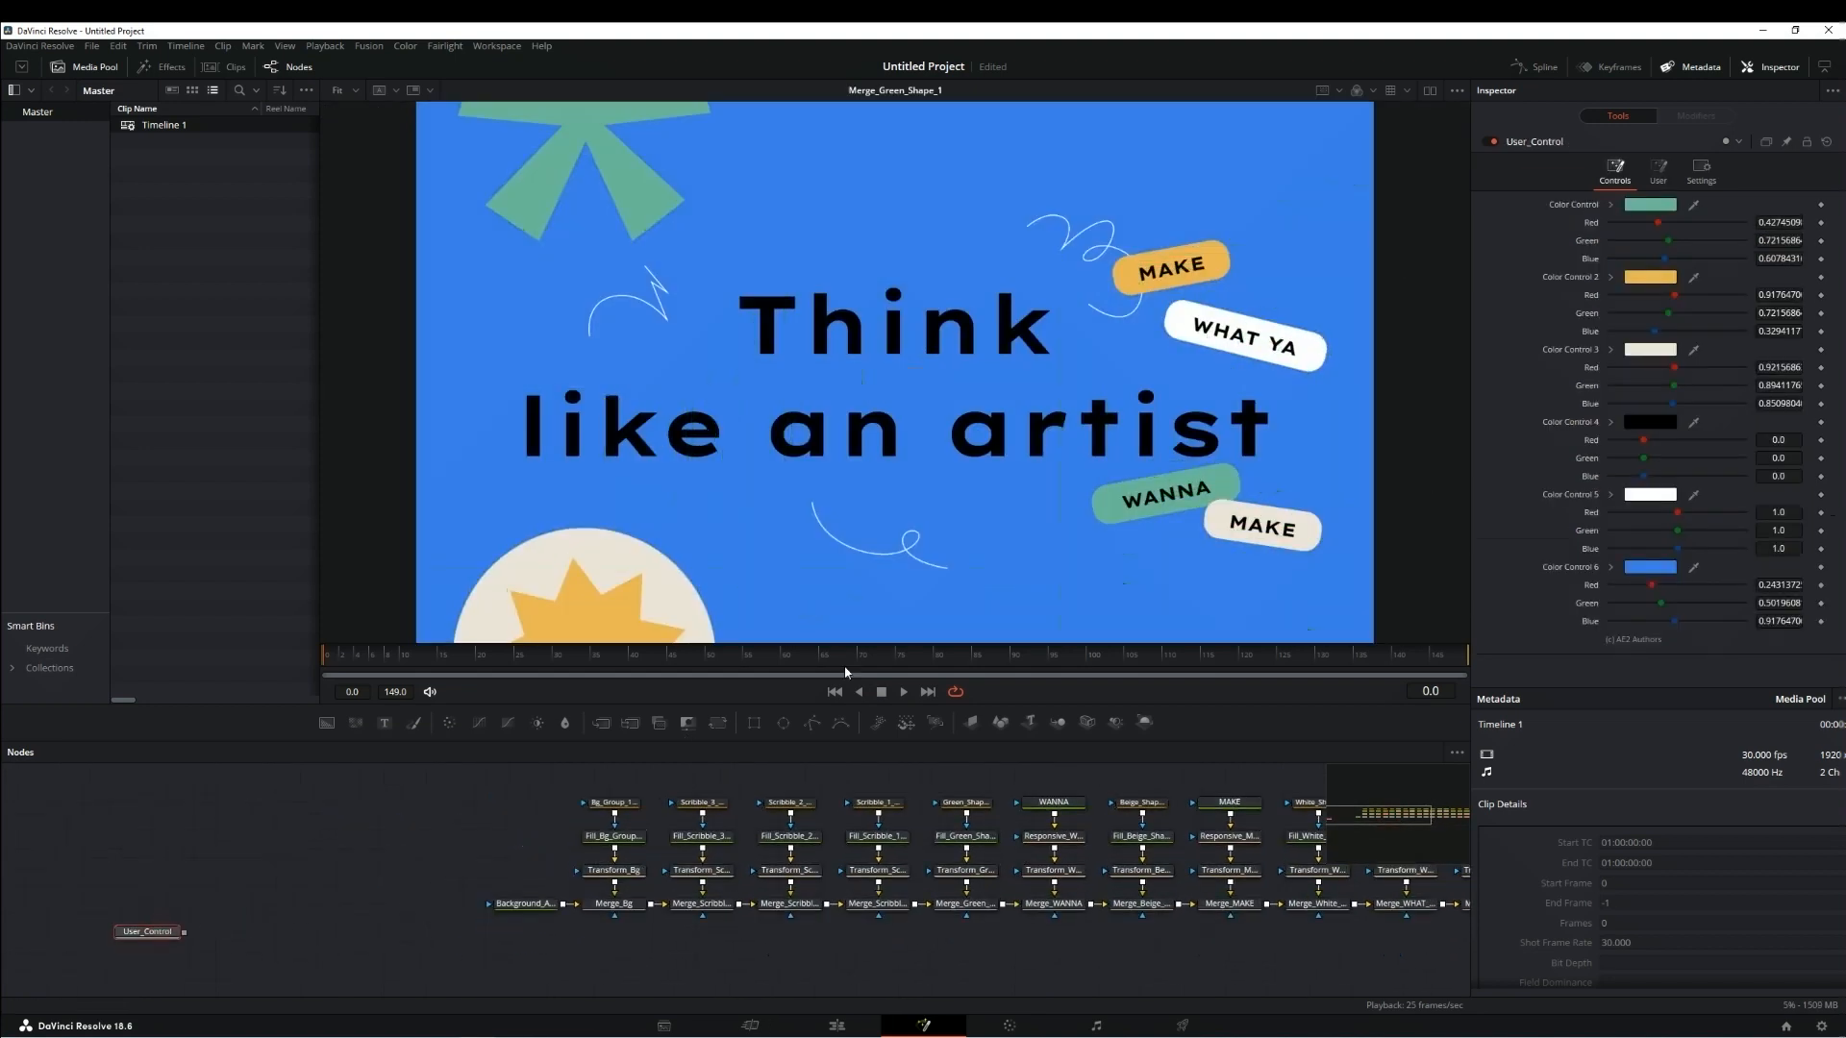
# Try red and white on the User_Control swatches to recolour the poster, then cancel to keep originals.
pyautogui.click(1650, 203)
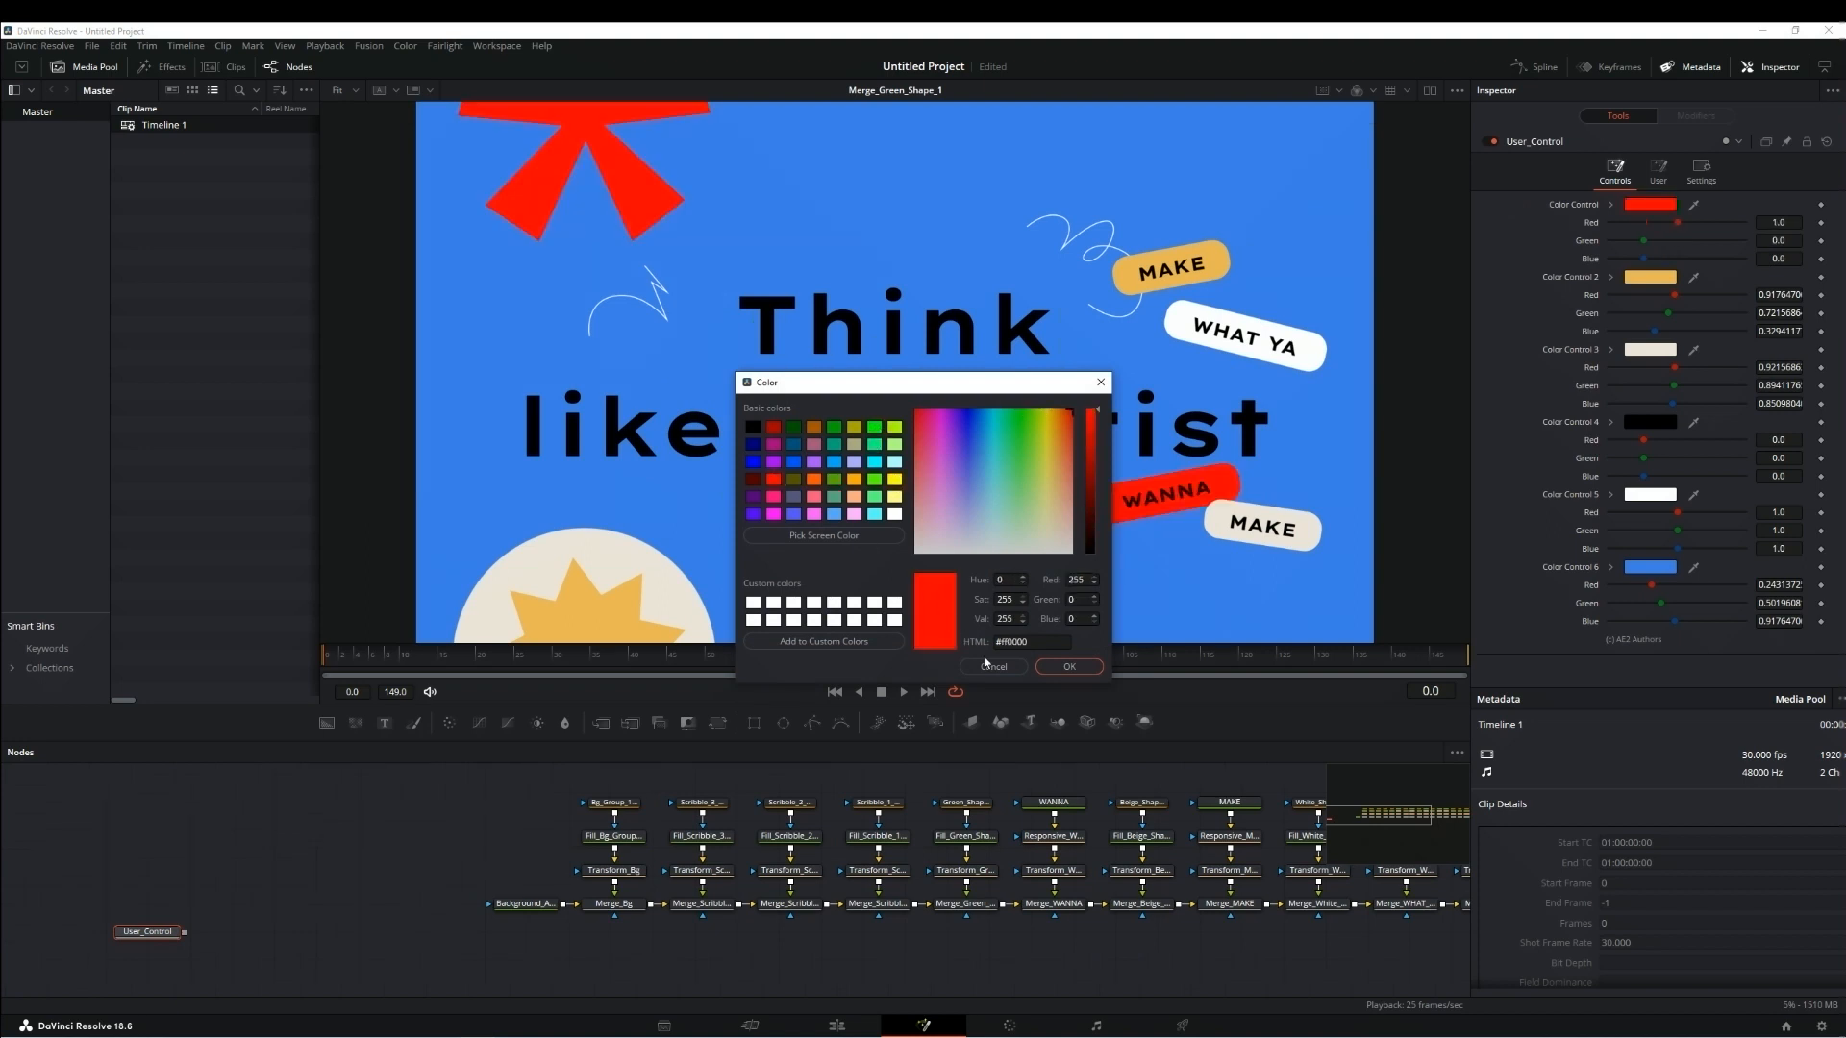
pyautogui.click(1053, 460)
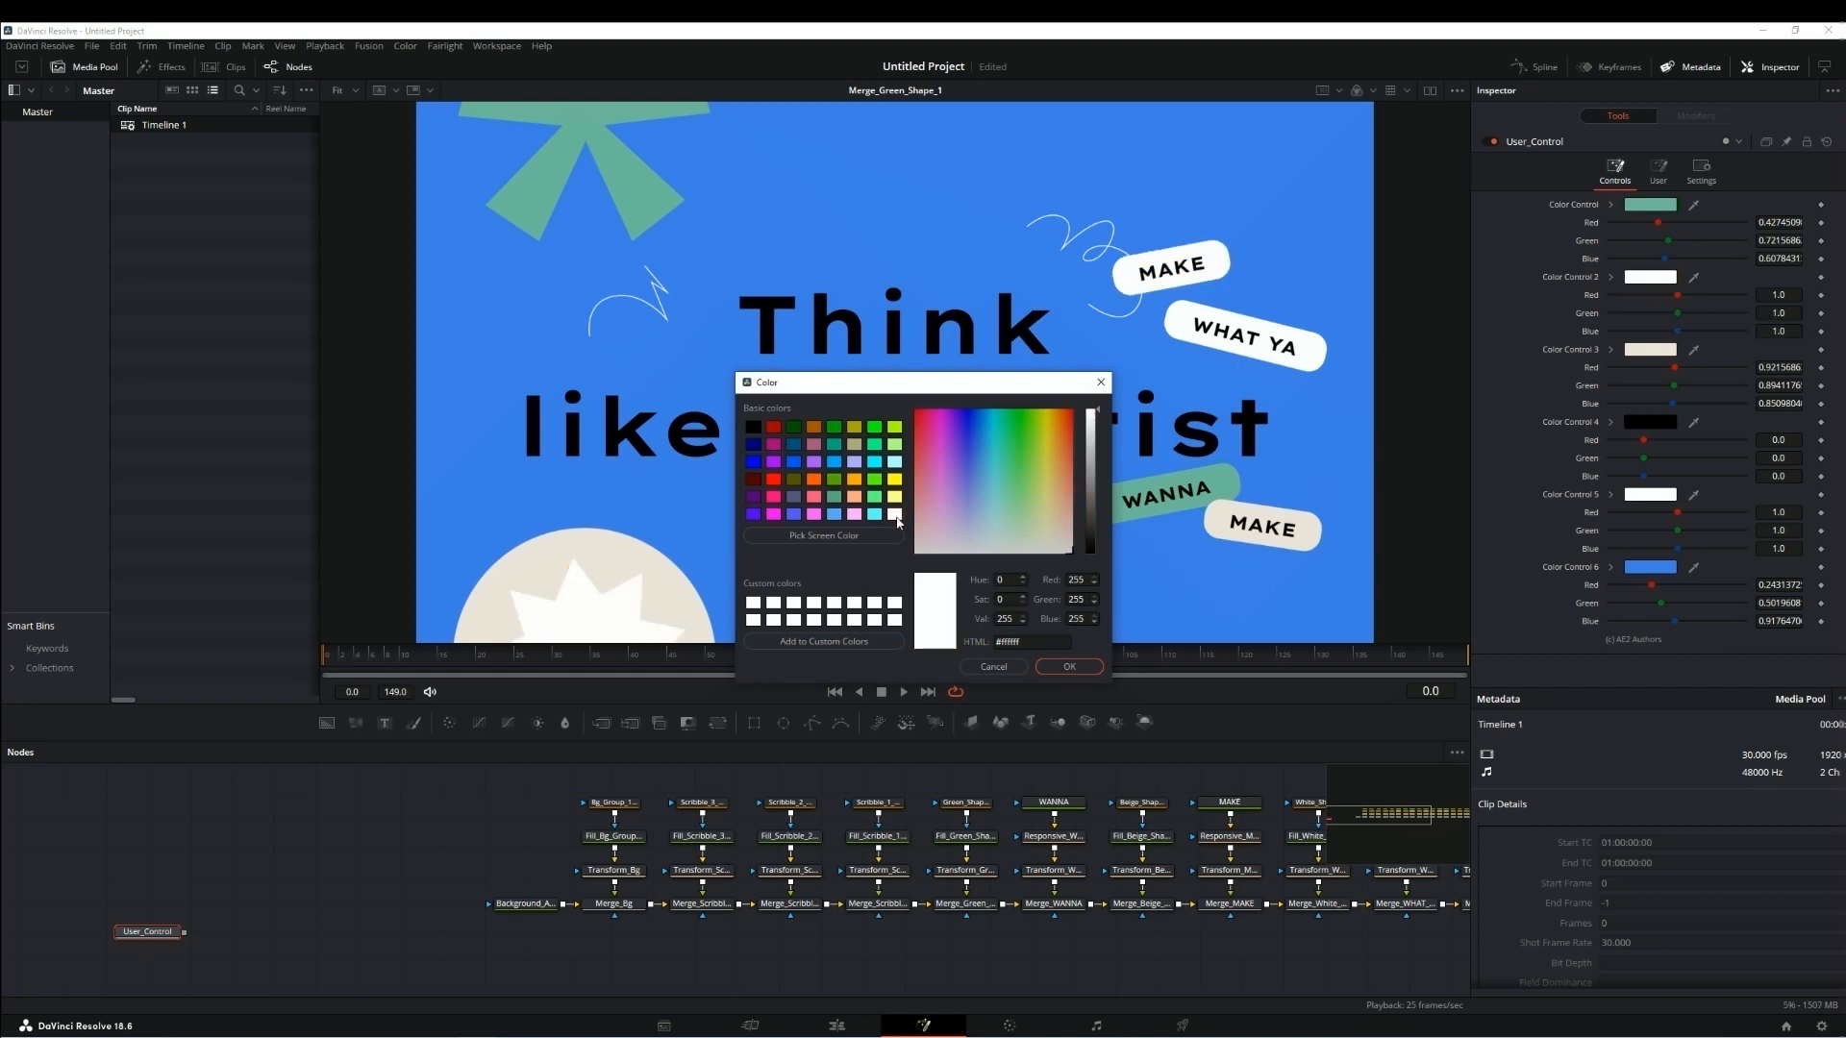
pyautogui.click(874, 450)
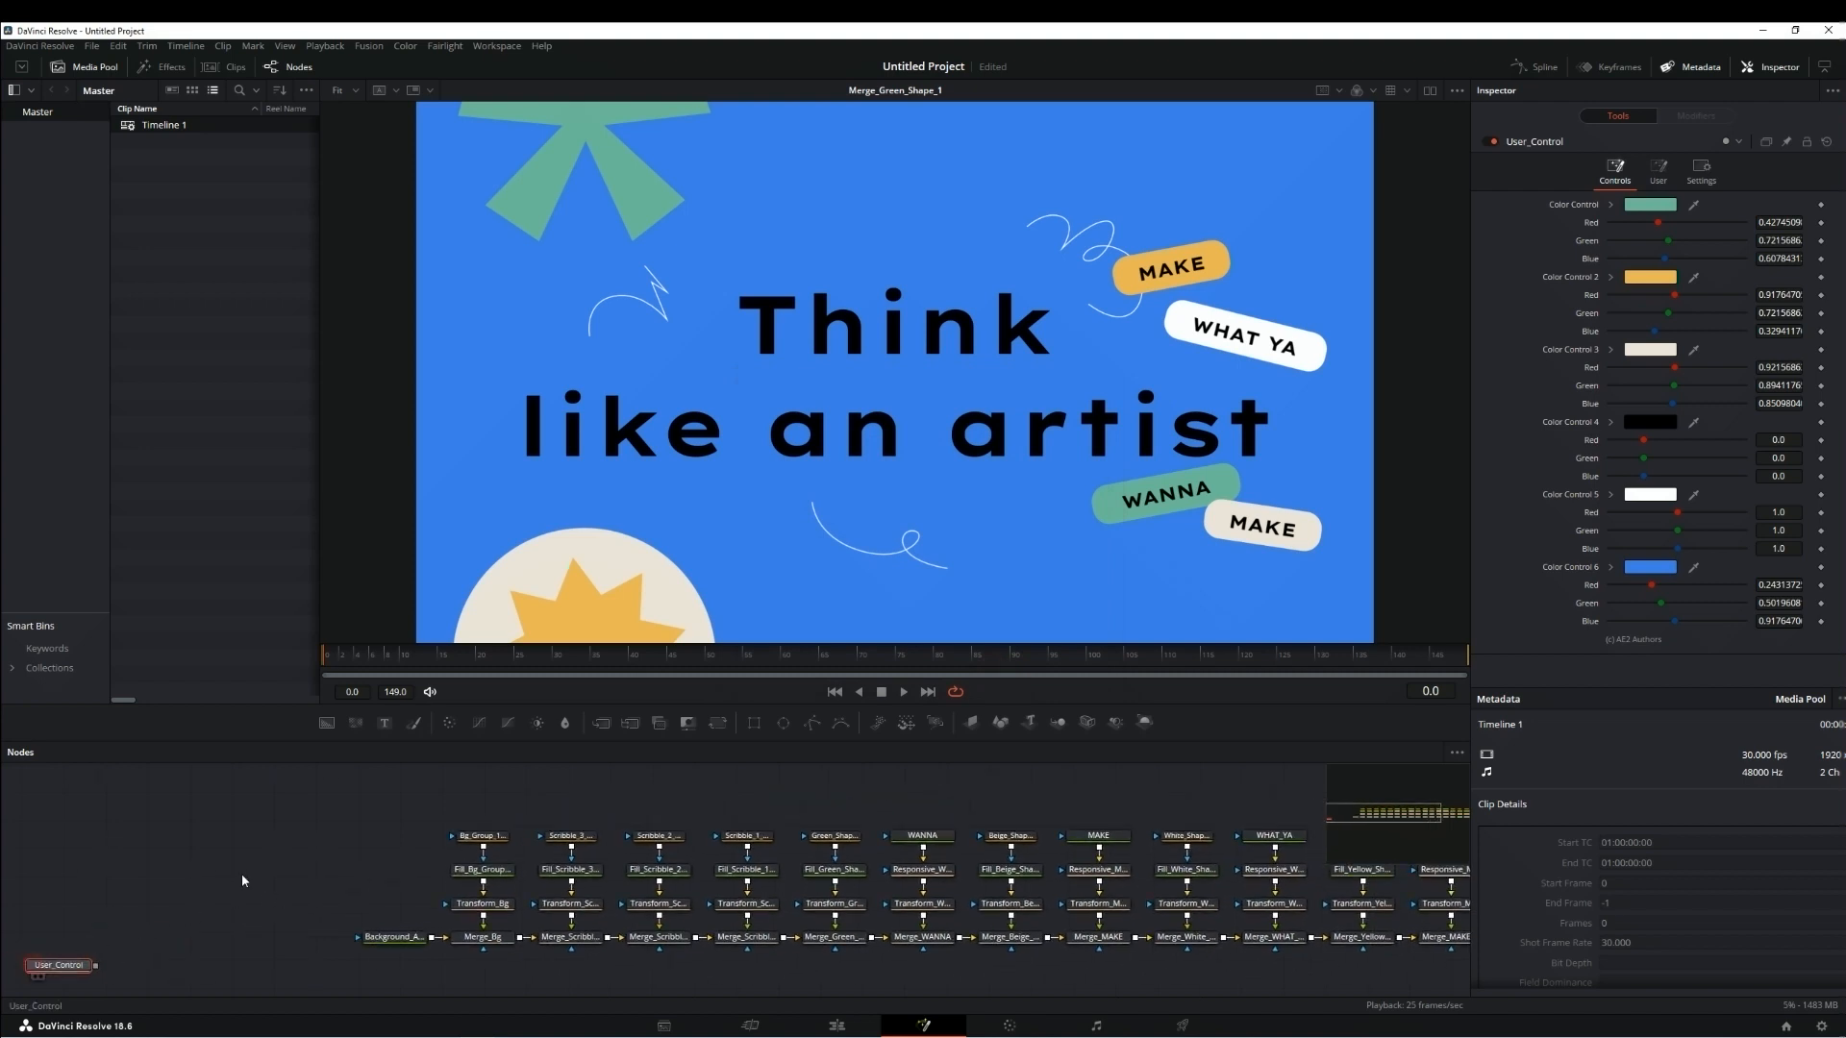
pyautogui.moveTo(60, 963); pyautogui.dragTo(271, 824)
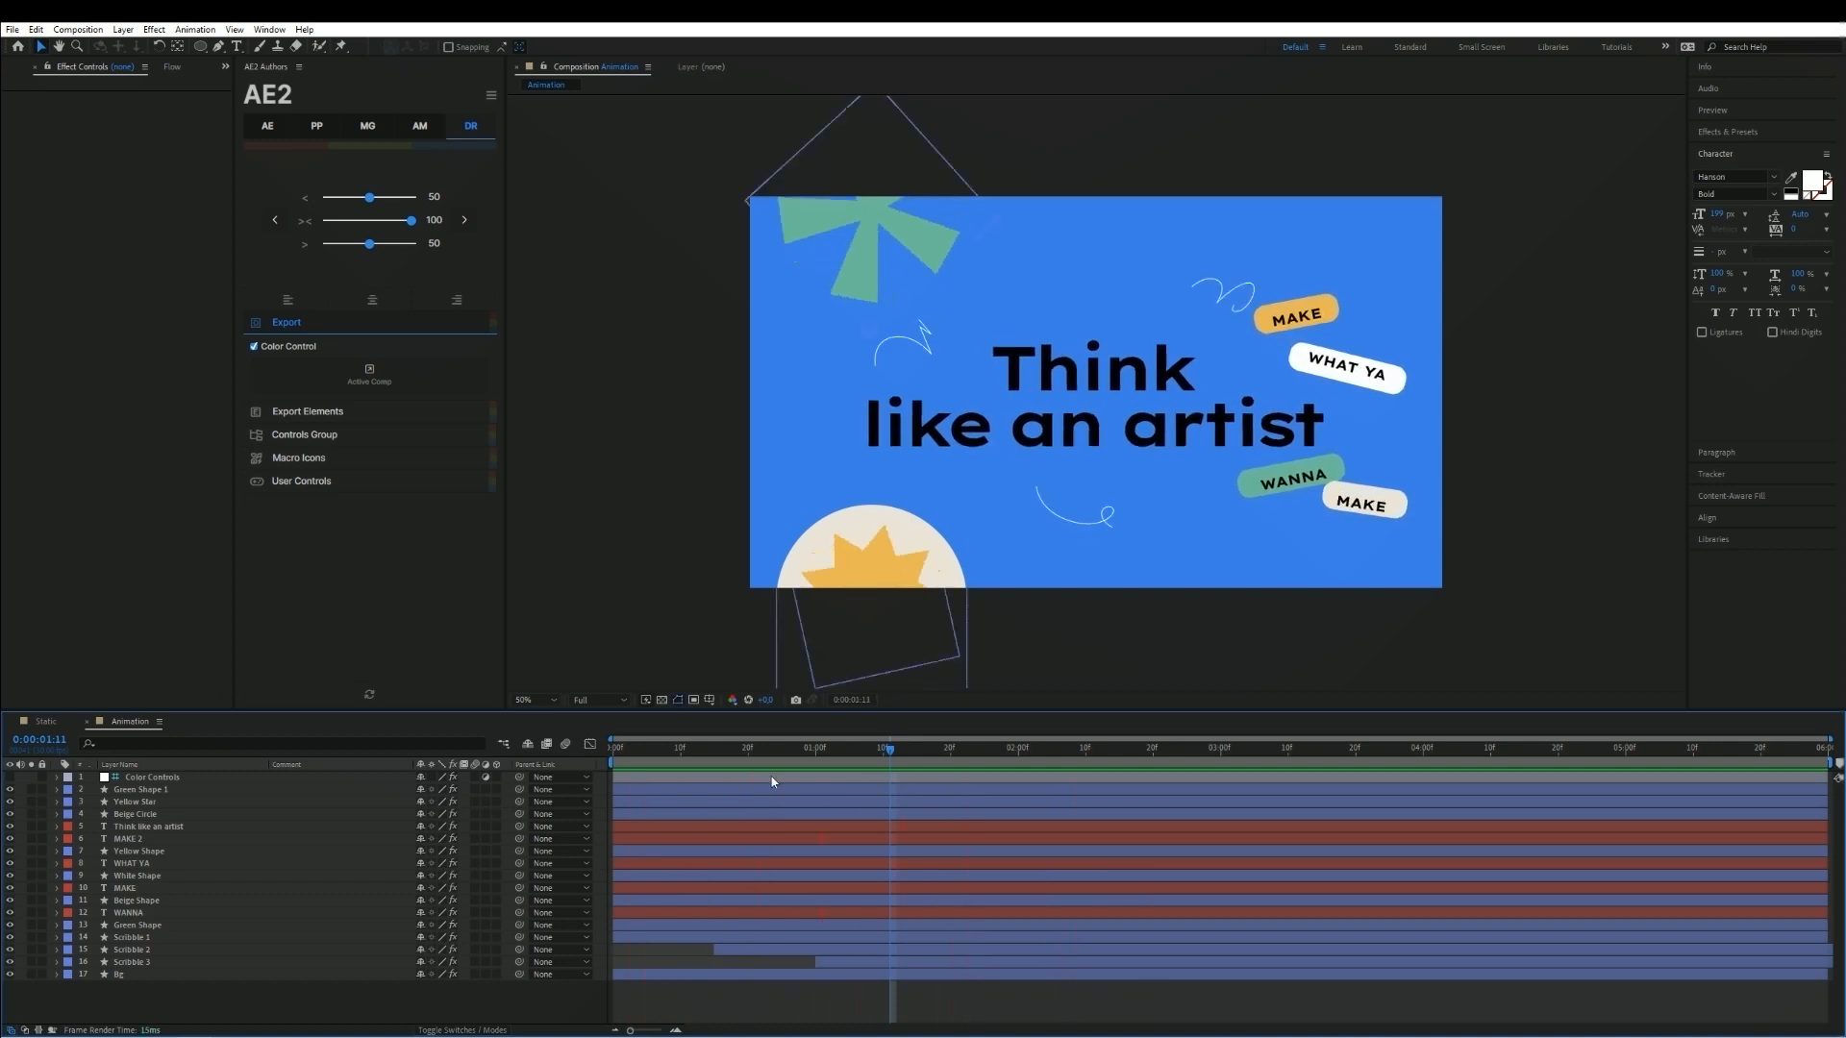
# Inspect Scribble 1's contents in the Animation comp, selecting Stroke 1 and Fill 1.
pyautogui.click(527, 699)
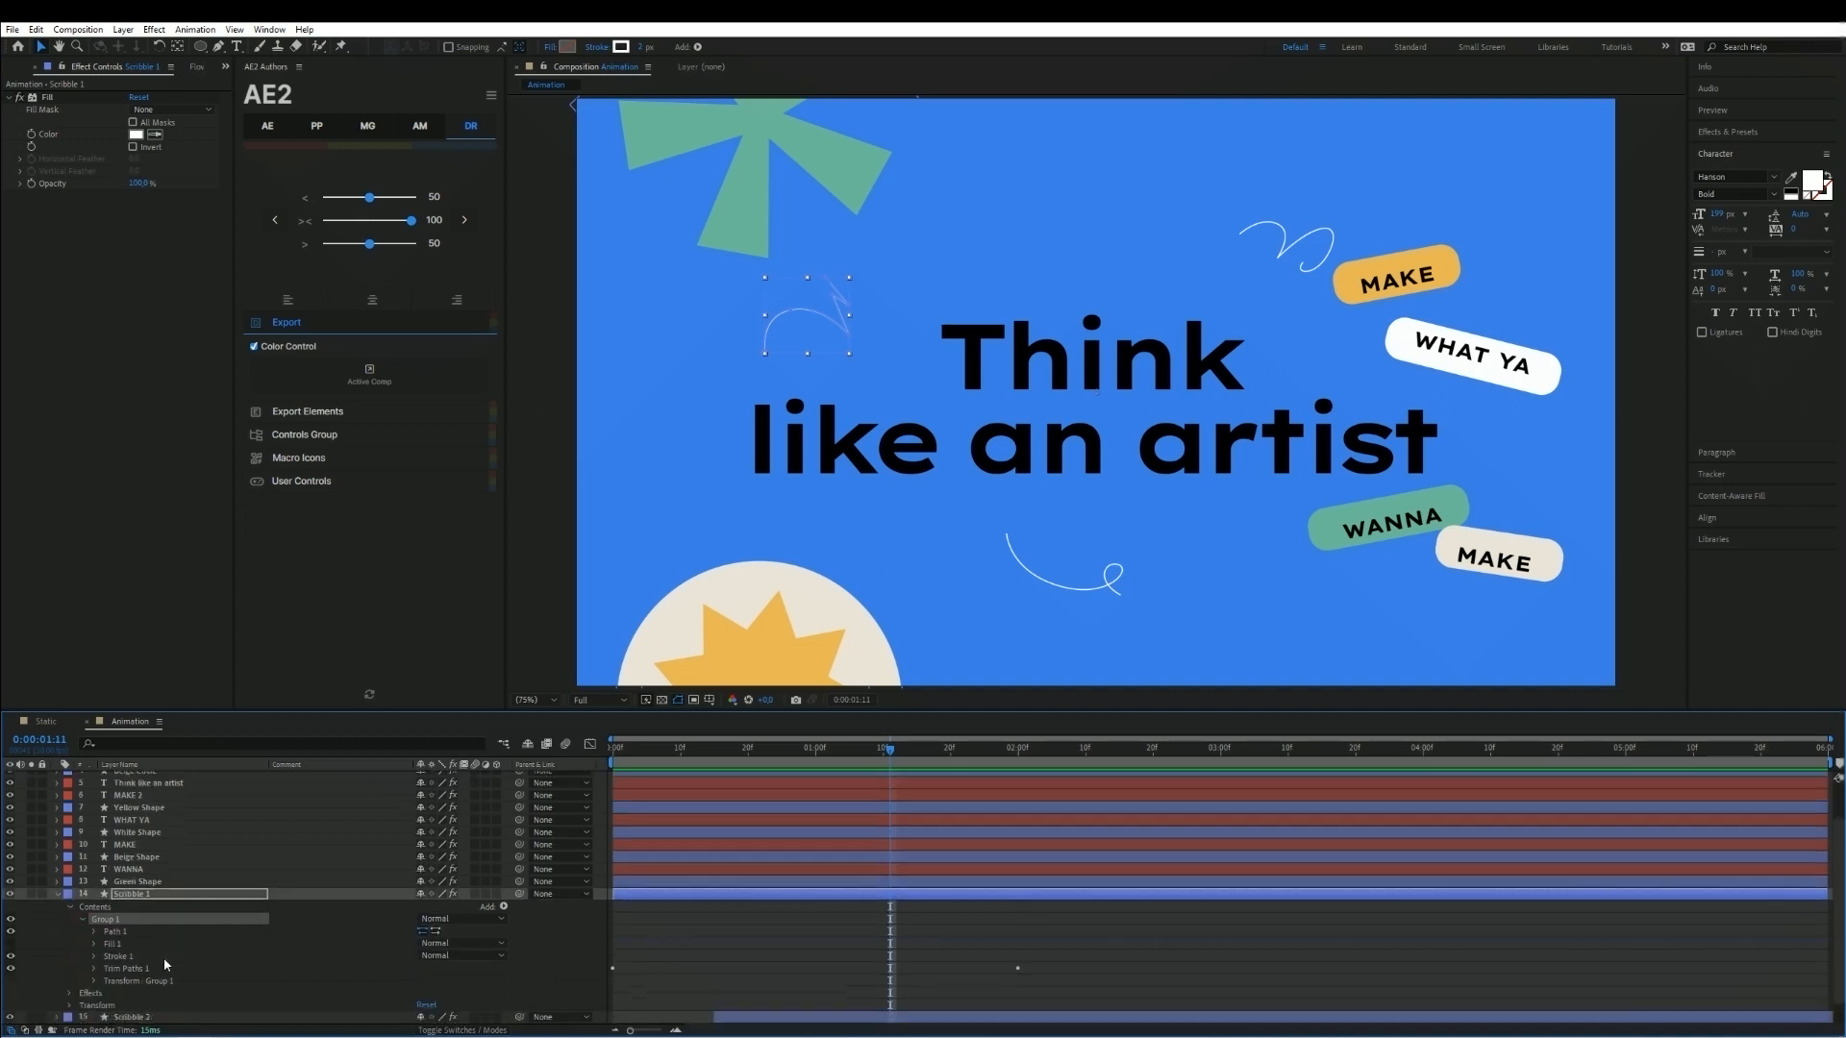
pyautogui.click(119, 955)
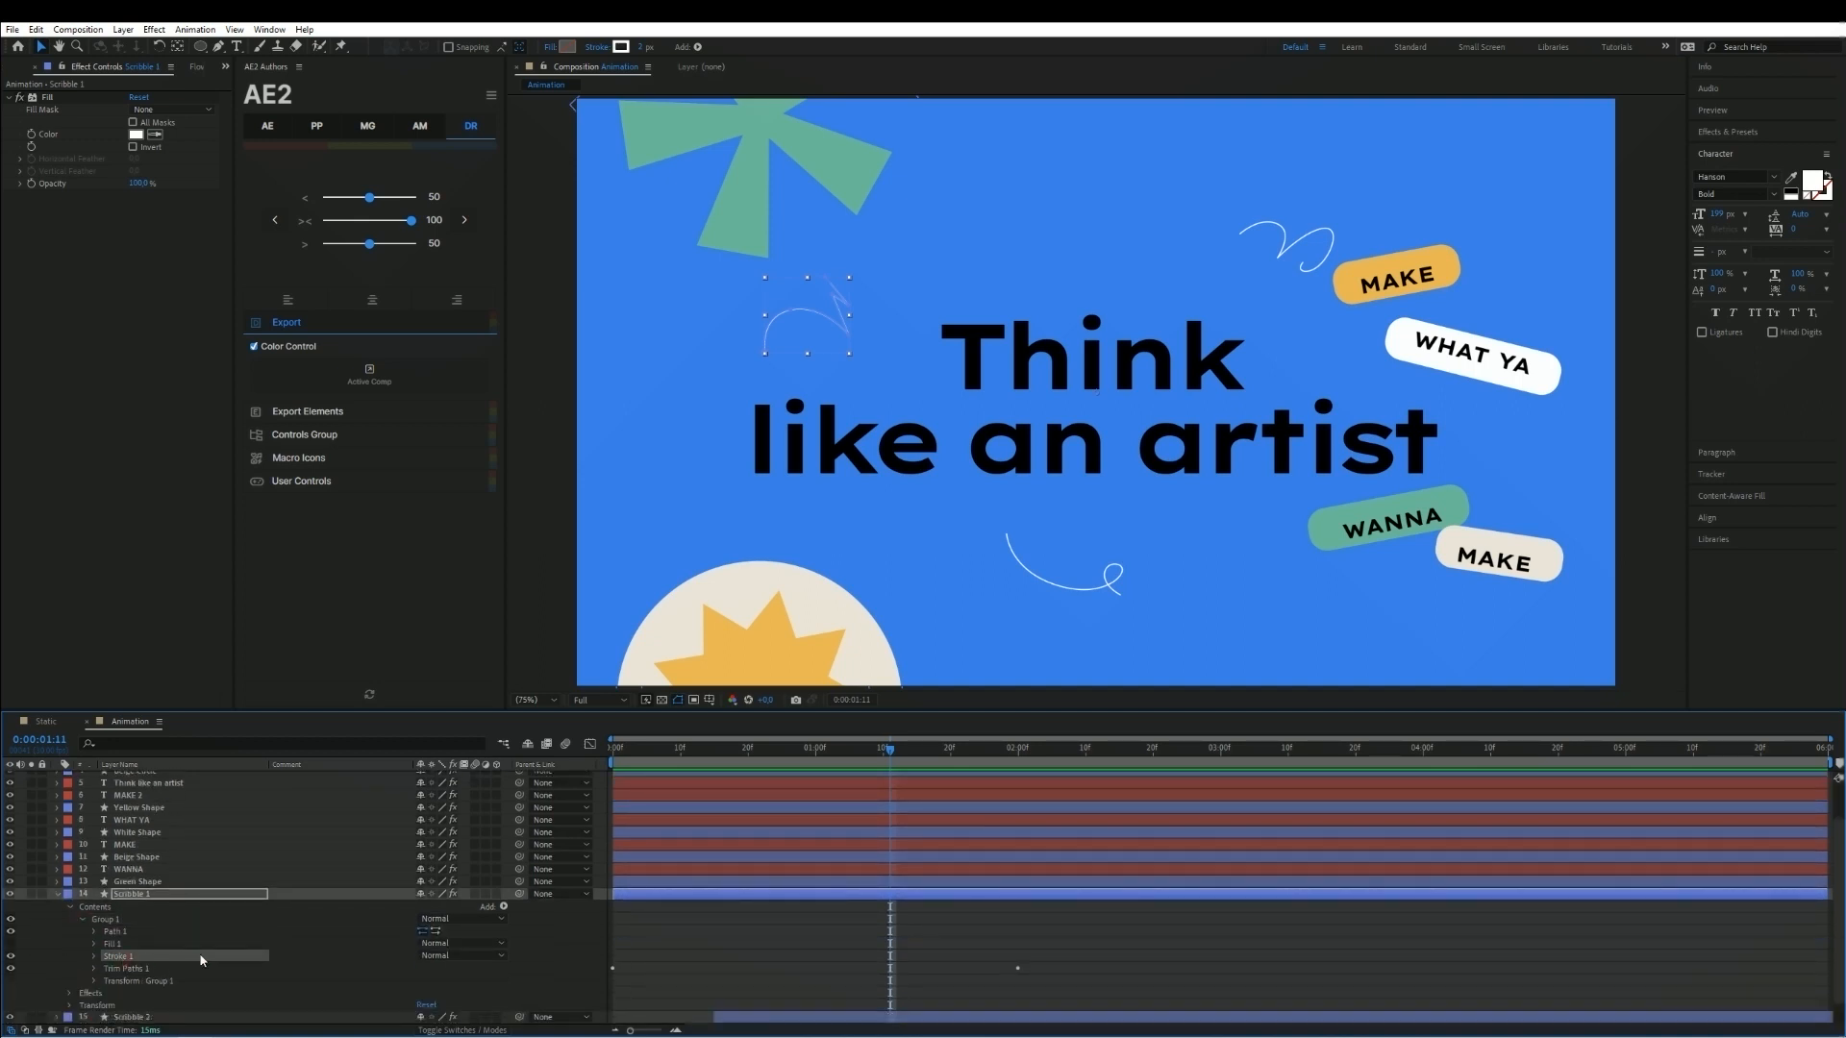
pyautogui.click(114, 942)
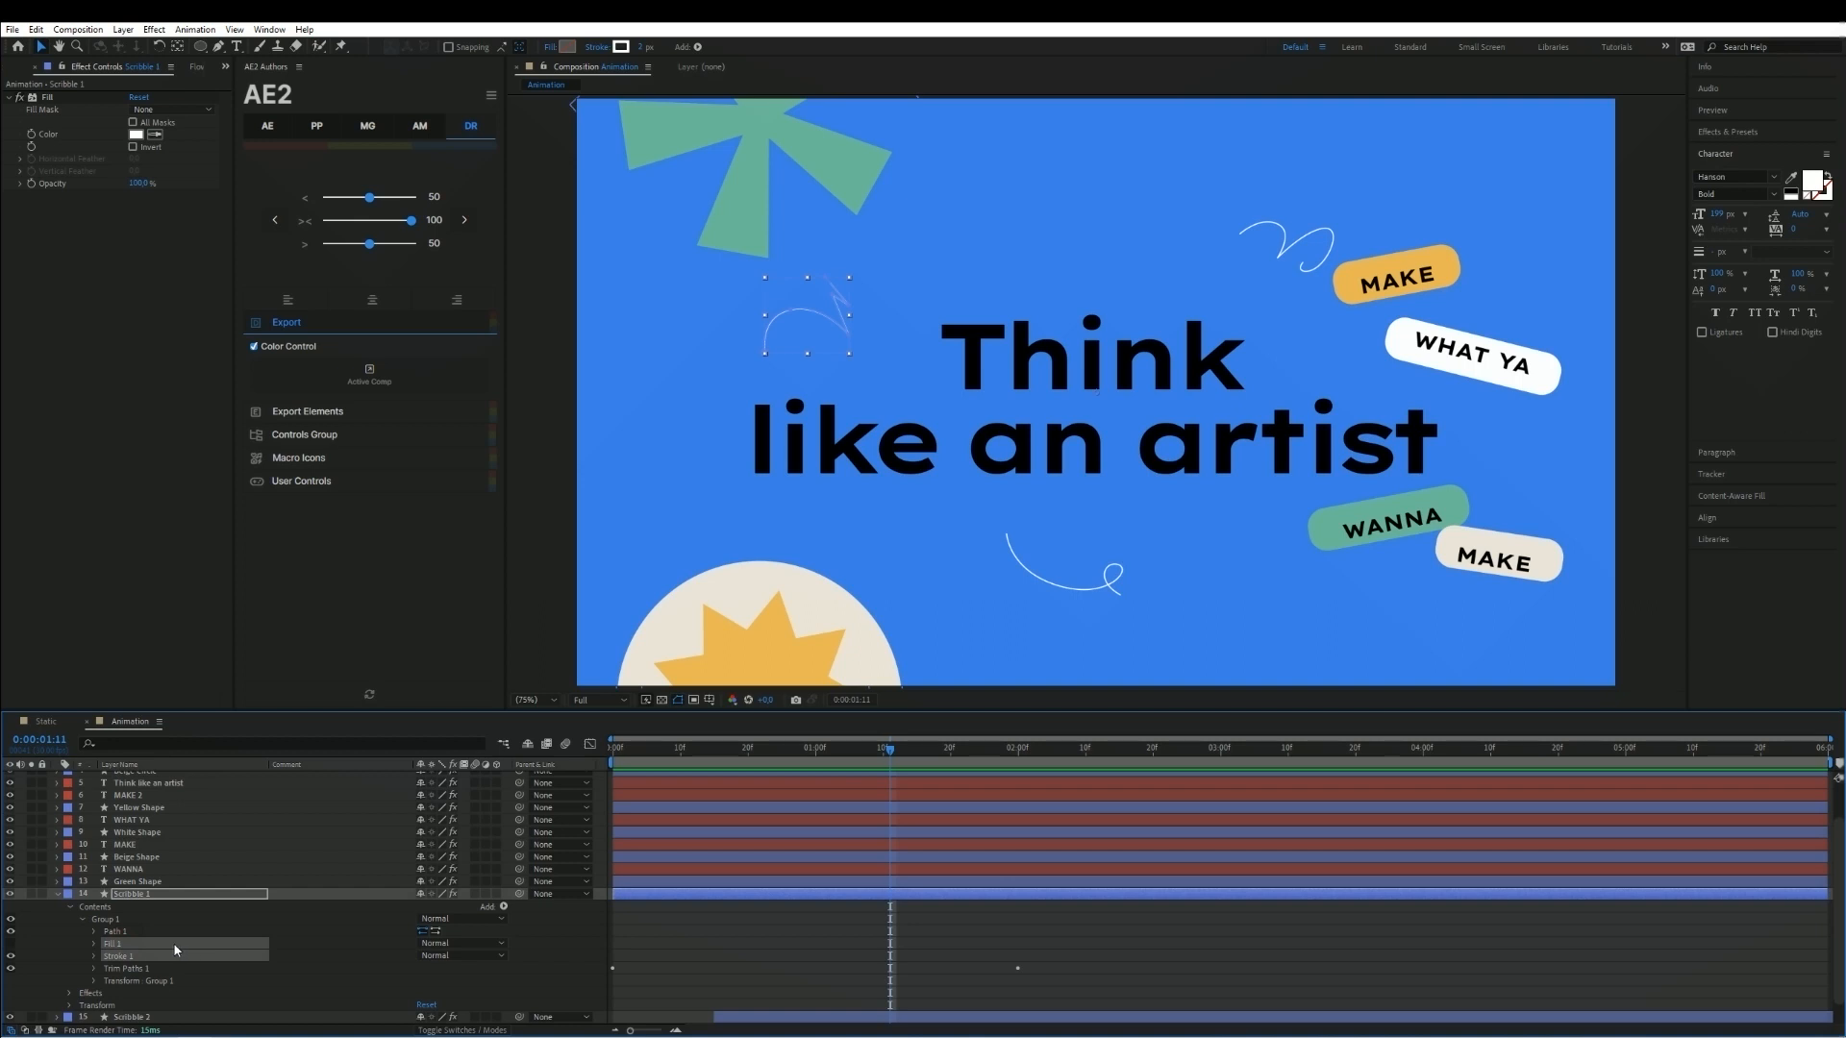
pyautogui.click(113, 930)
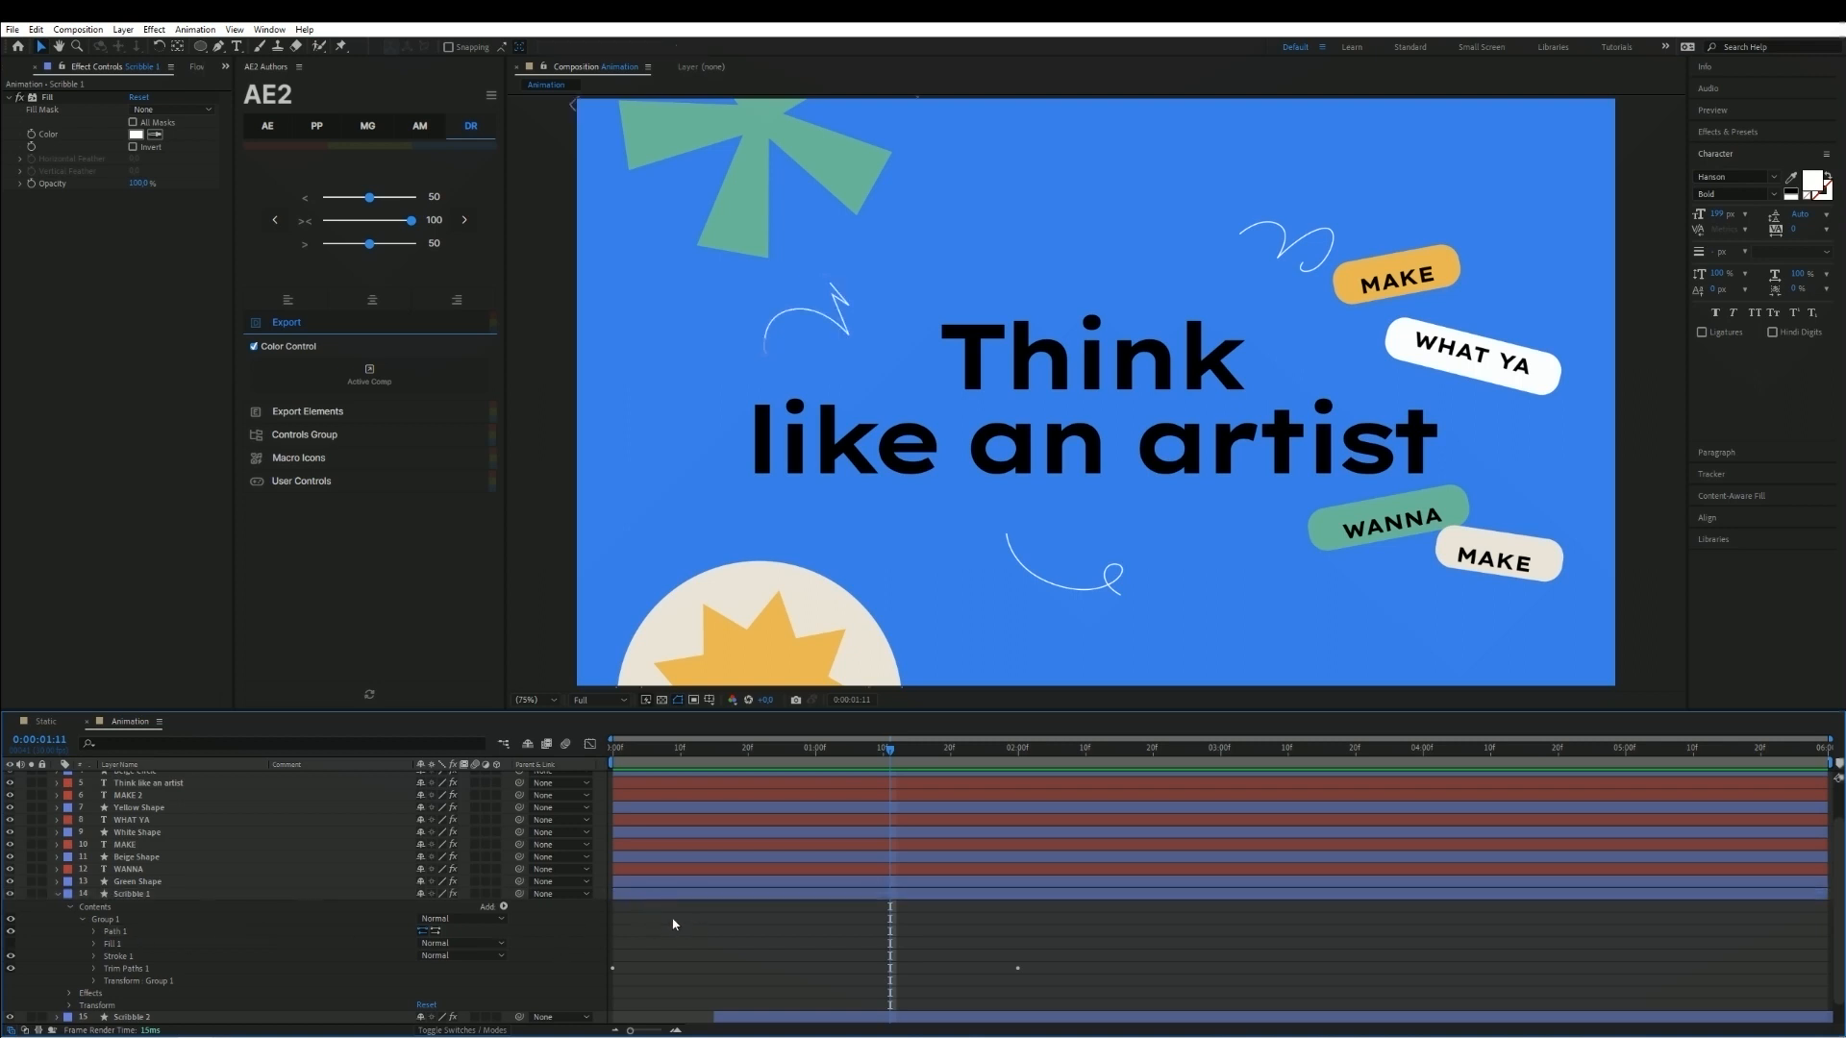
# Scrub from the start through the intro animation as elements appear, then collapse Scribble 1.
pyautogui.click(622, 748)
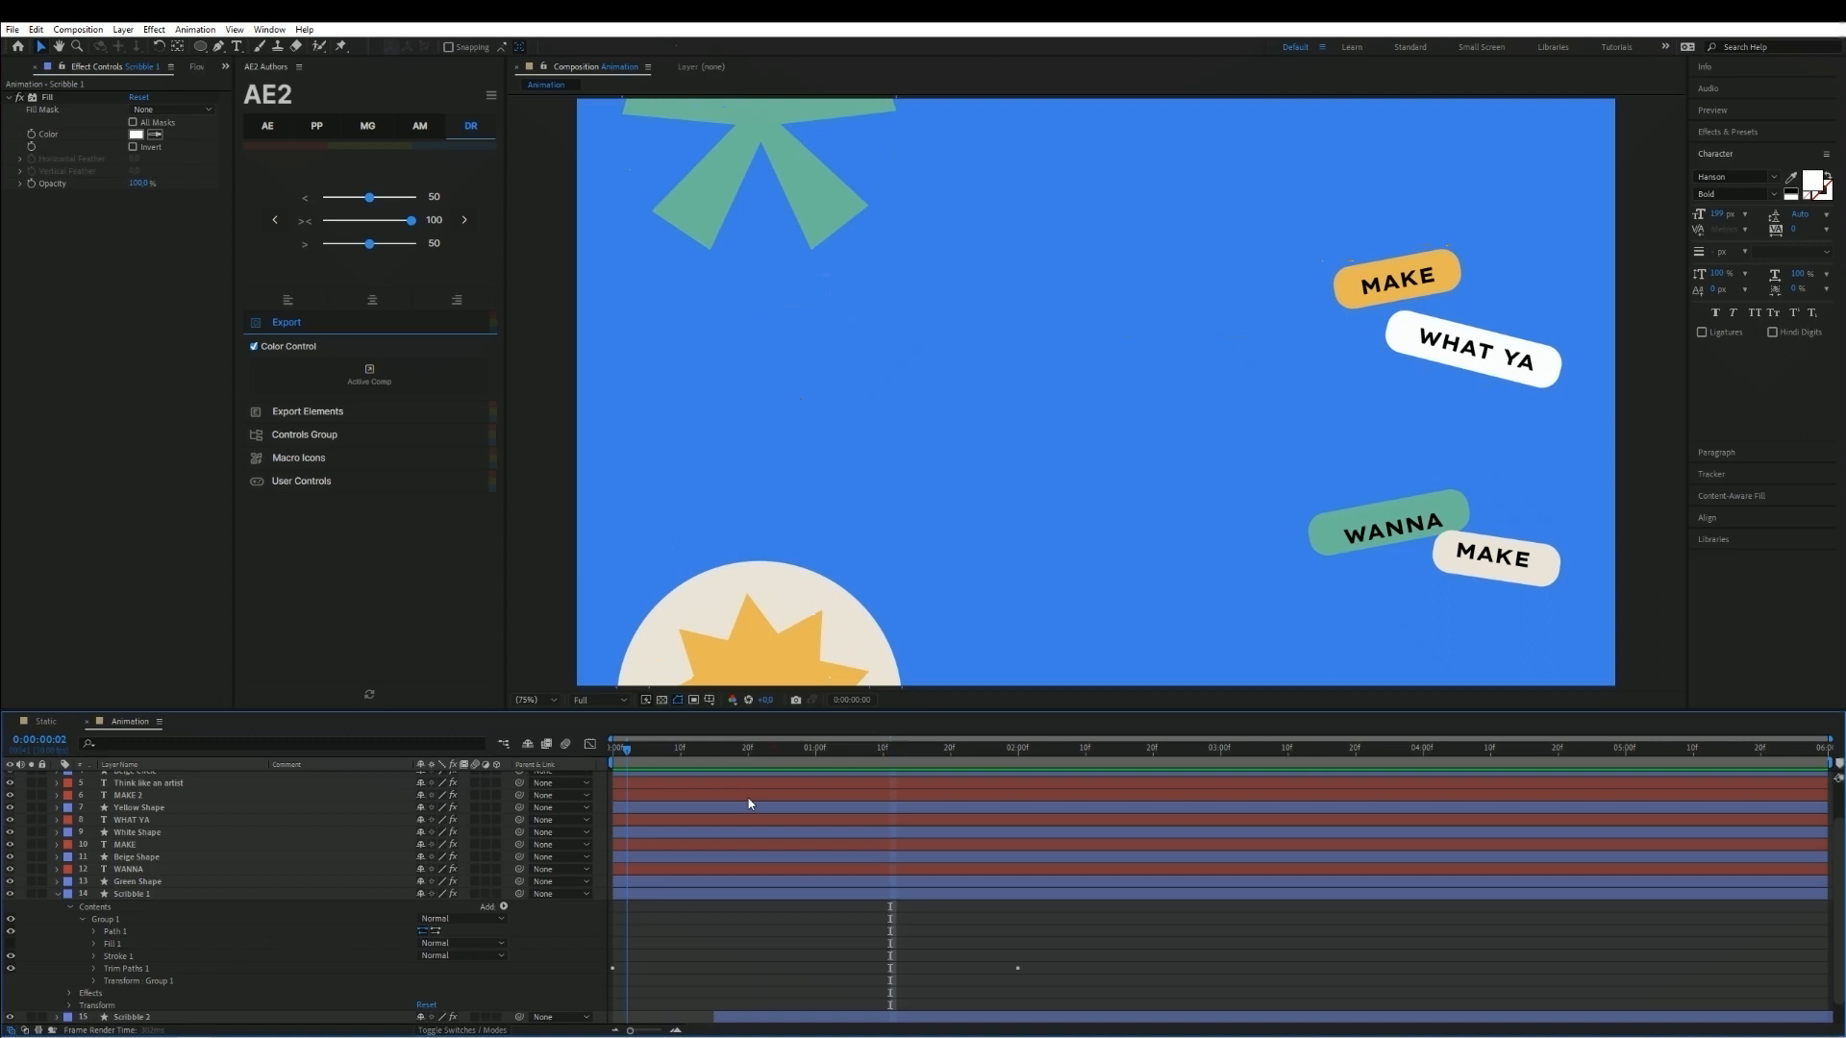
pyautogui.moveTo(623, 746); pyautogui.dragTo(860, 746)
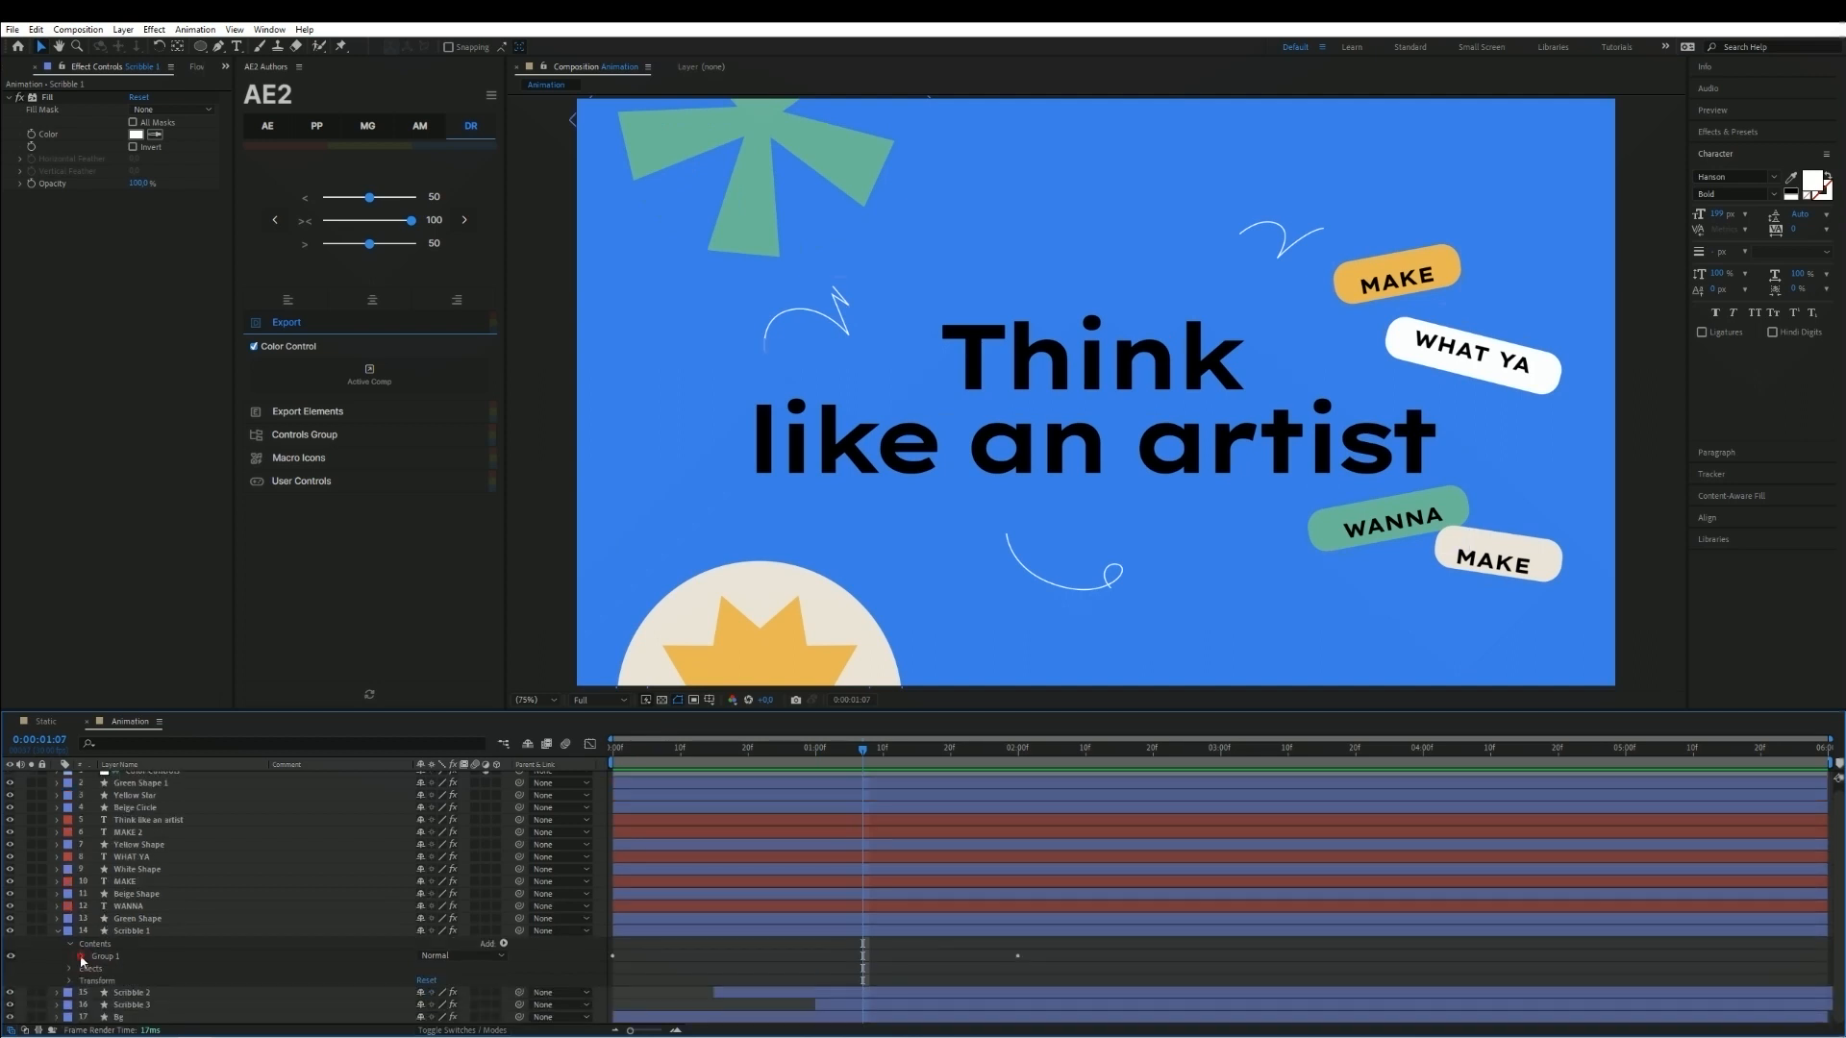
pyautogui.click(90, 958)
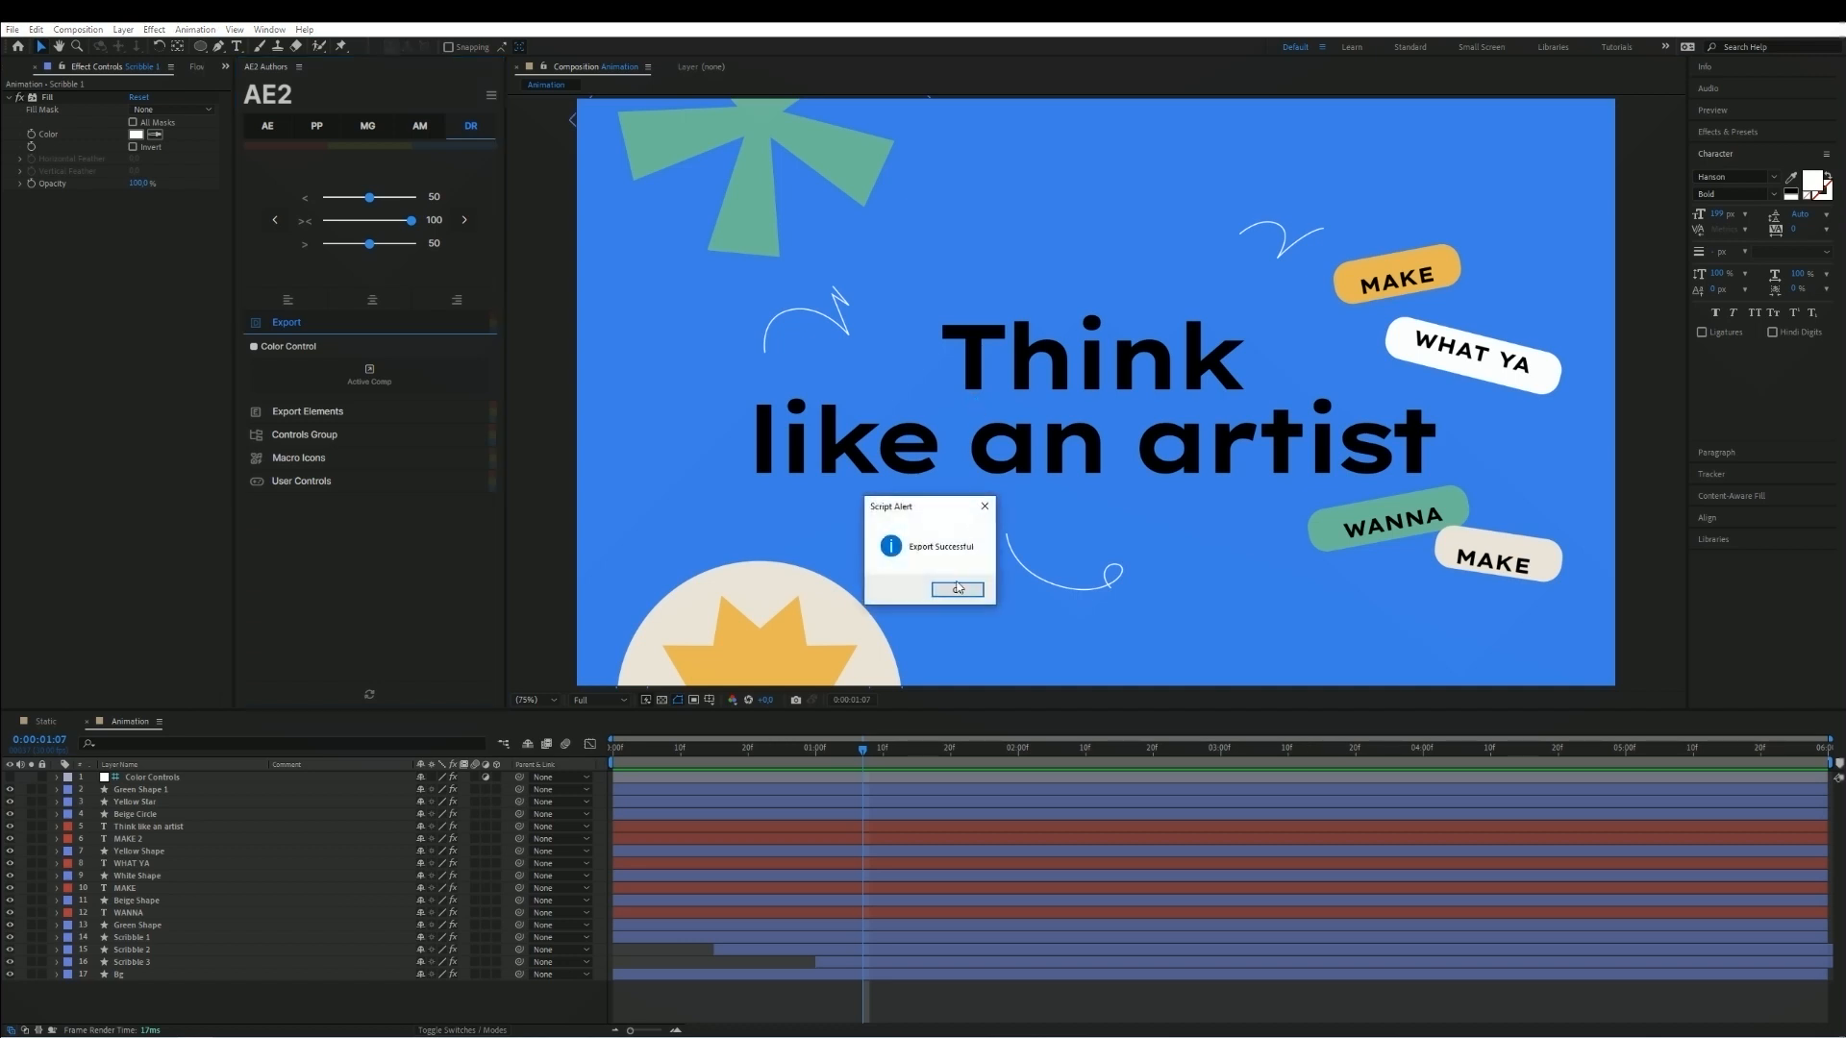
# Dismiss the Export Successful alert after exporting the Animation comp without colour controls.
pyautogui.click(955, 588)
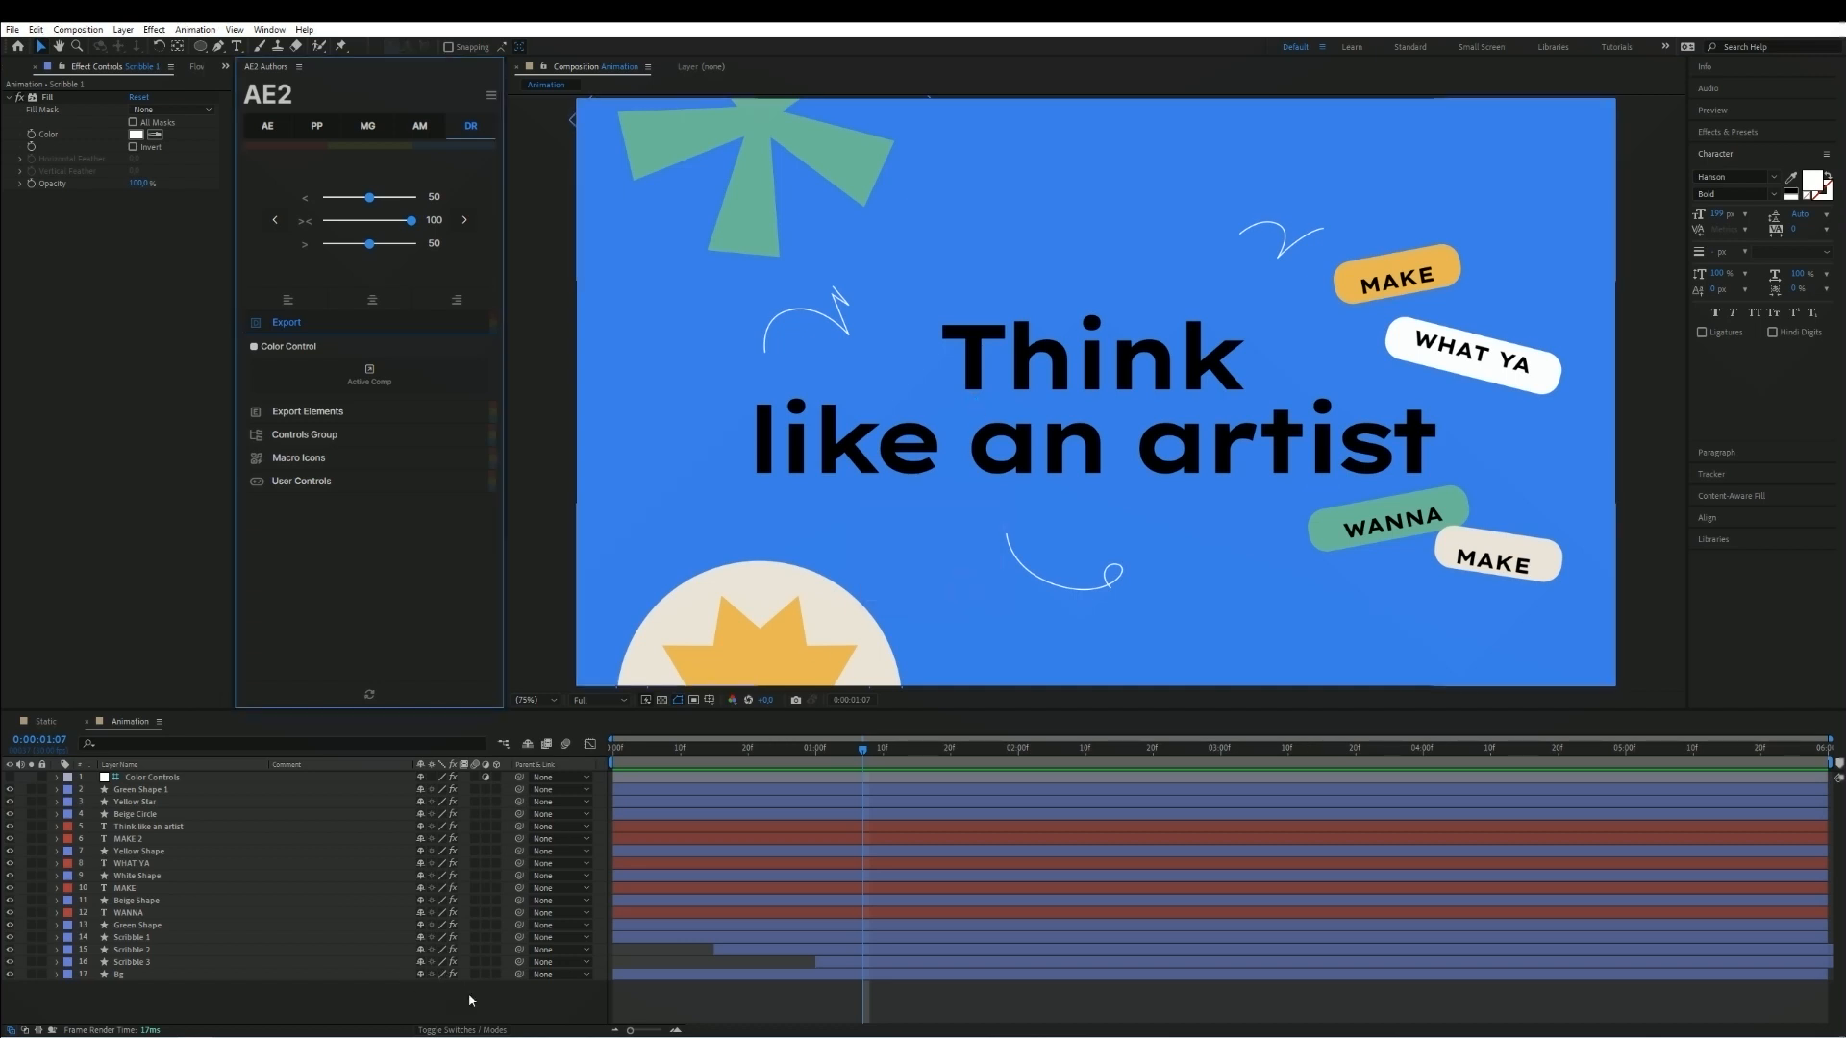